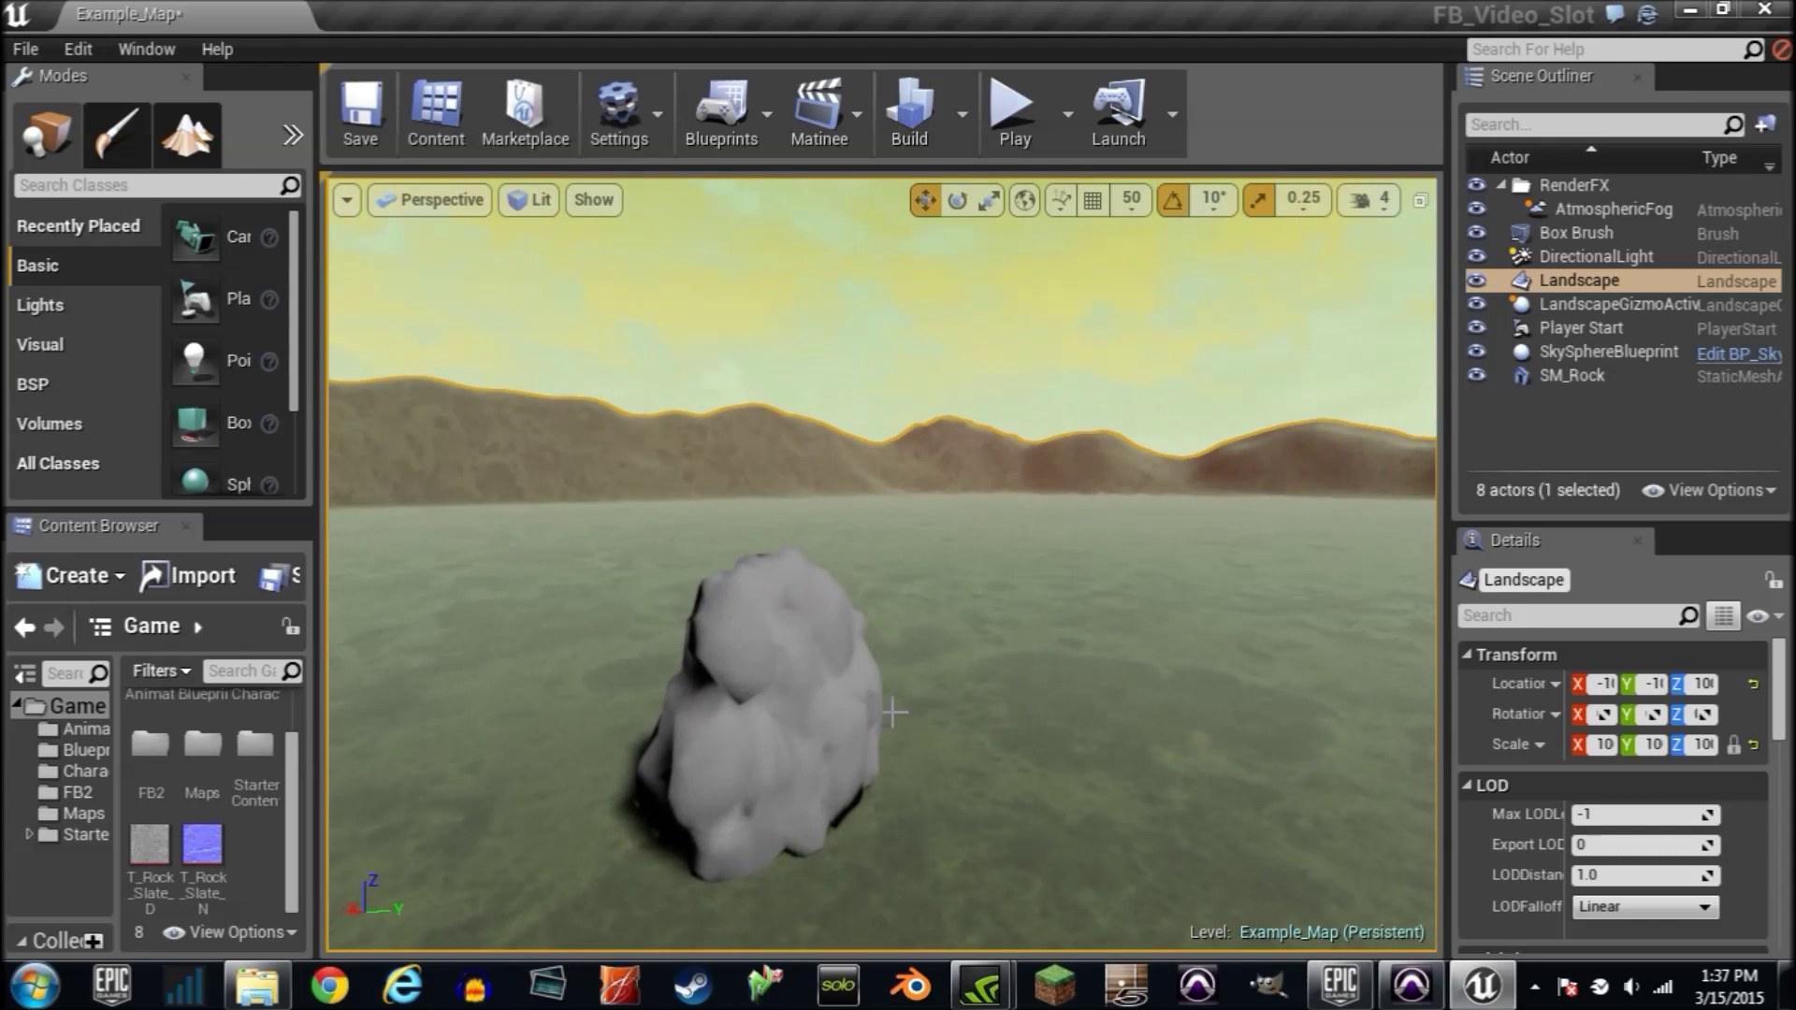
Step: Select the SM_Rock mesh in the level
{"action": "left_click", "coordinate": [767, 688]}
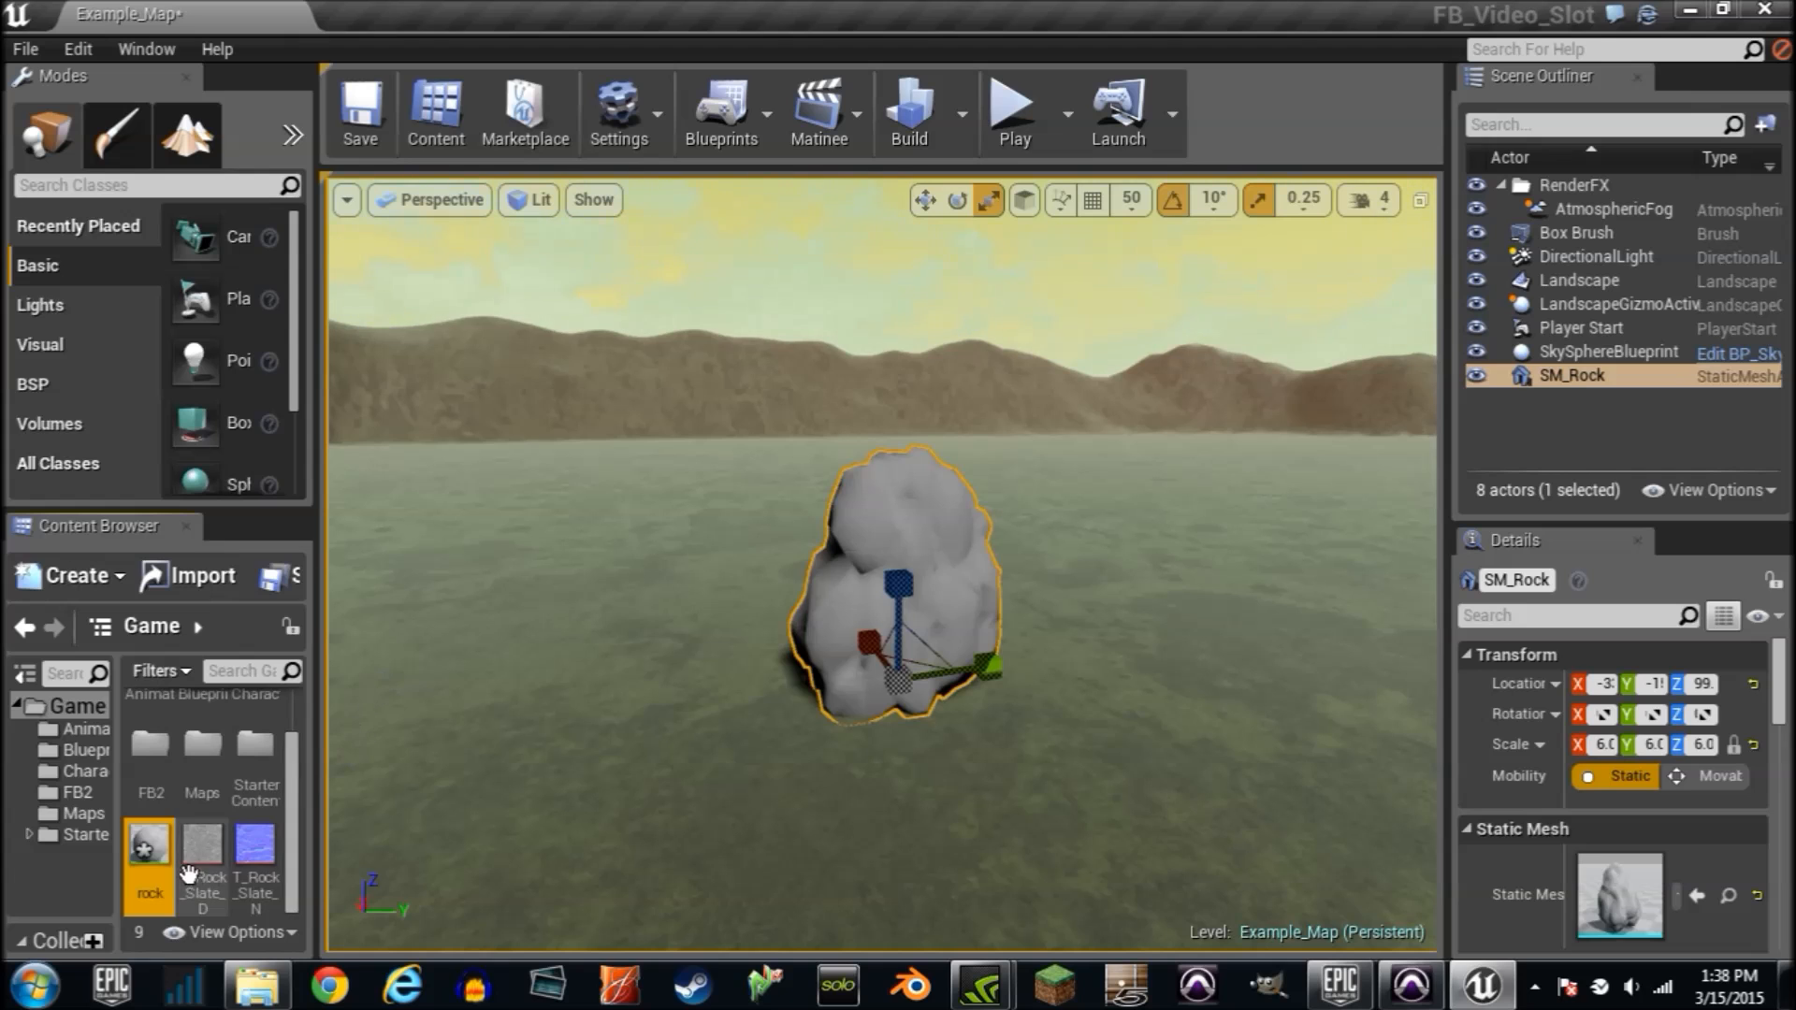
Step: Open the rock material and pick the T_Rock_Slate normal map texture
{"action": "double_click", "coordinate": [147, 842]}
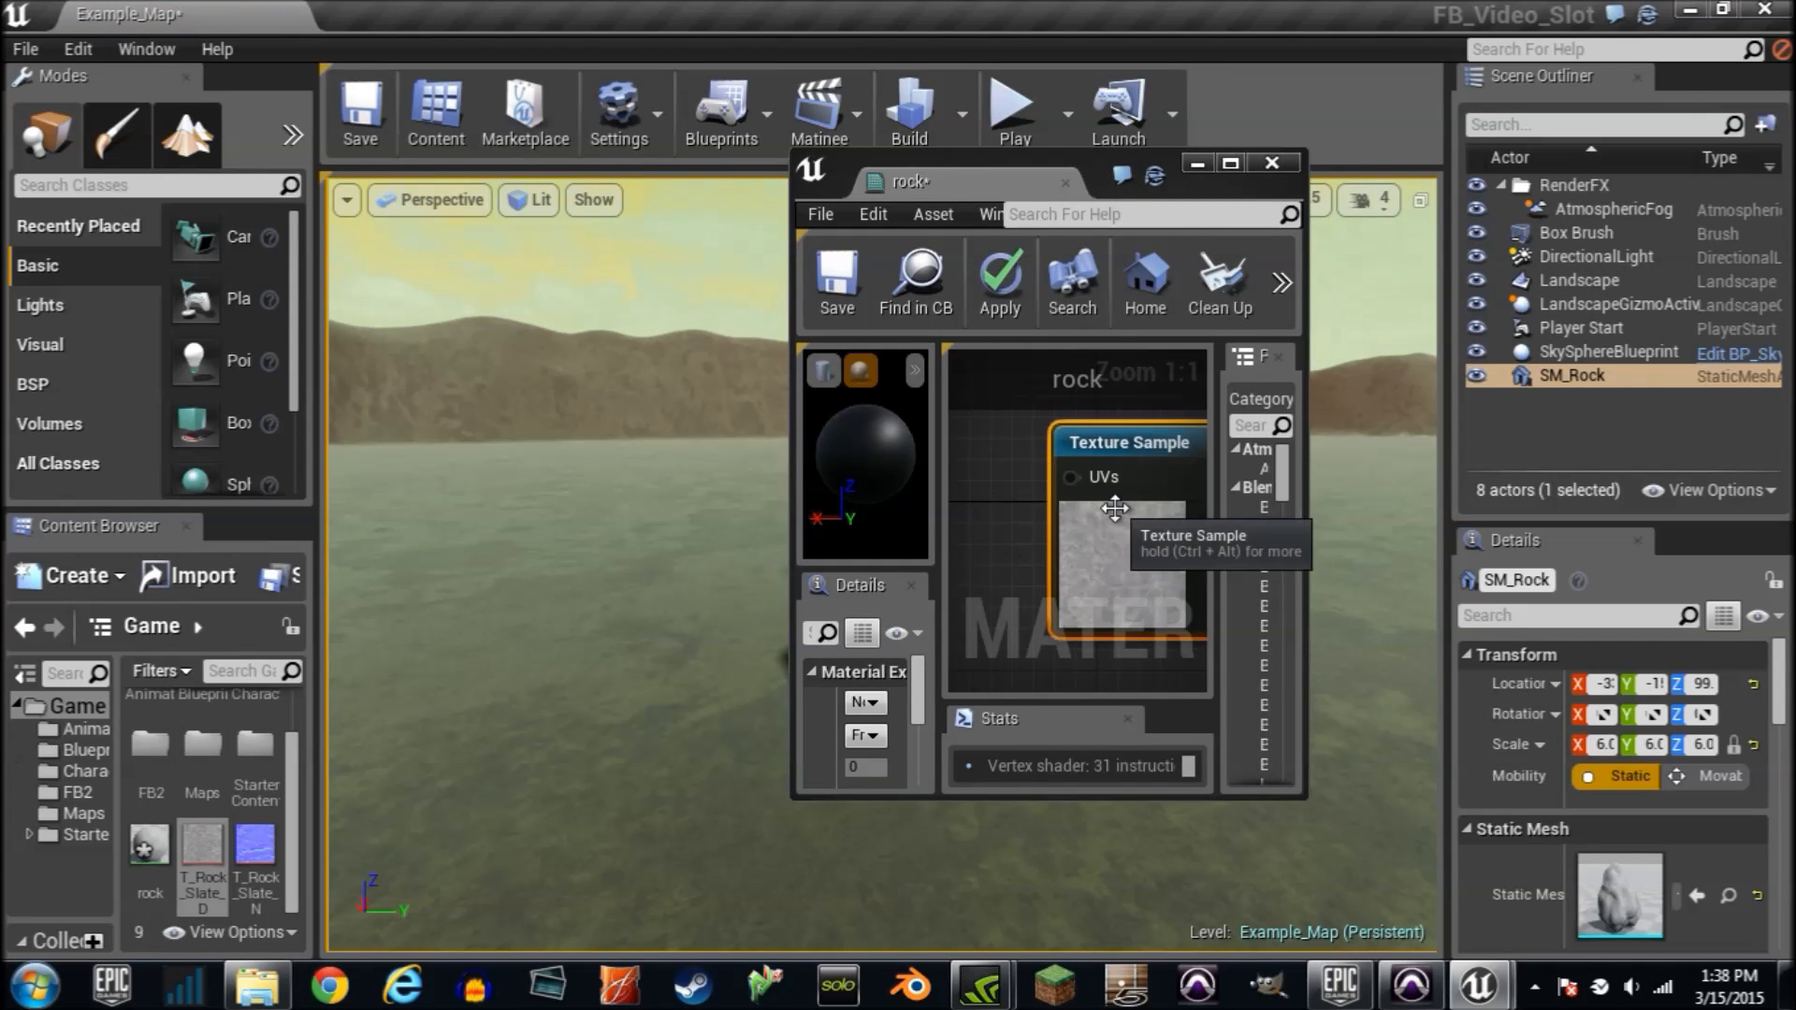
{"action": "scroll", "scroll_direction": "down", "scroll_amount": 3}
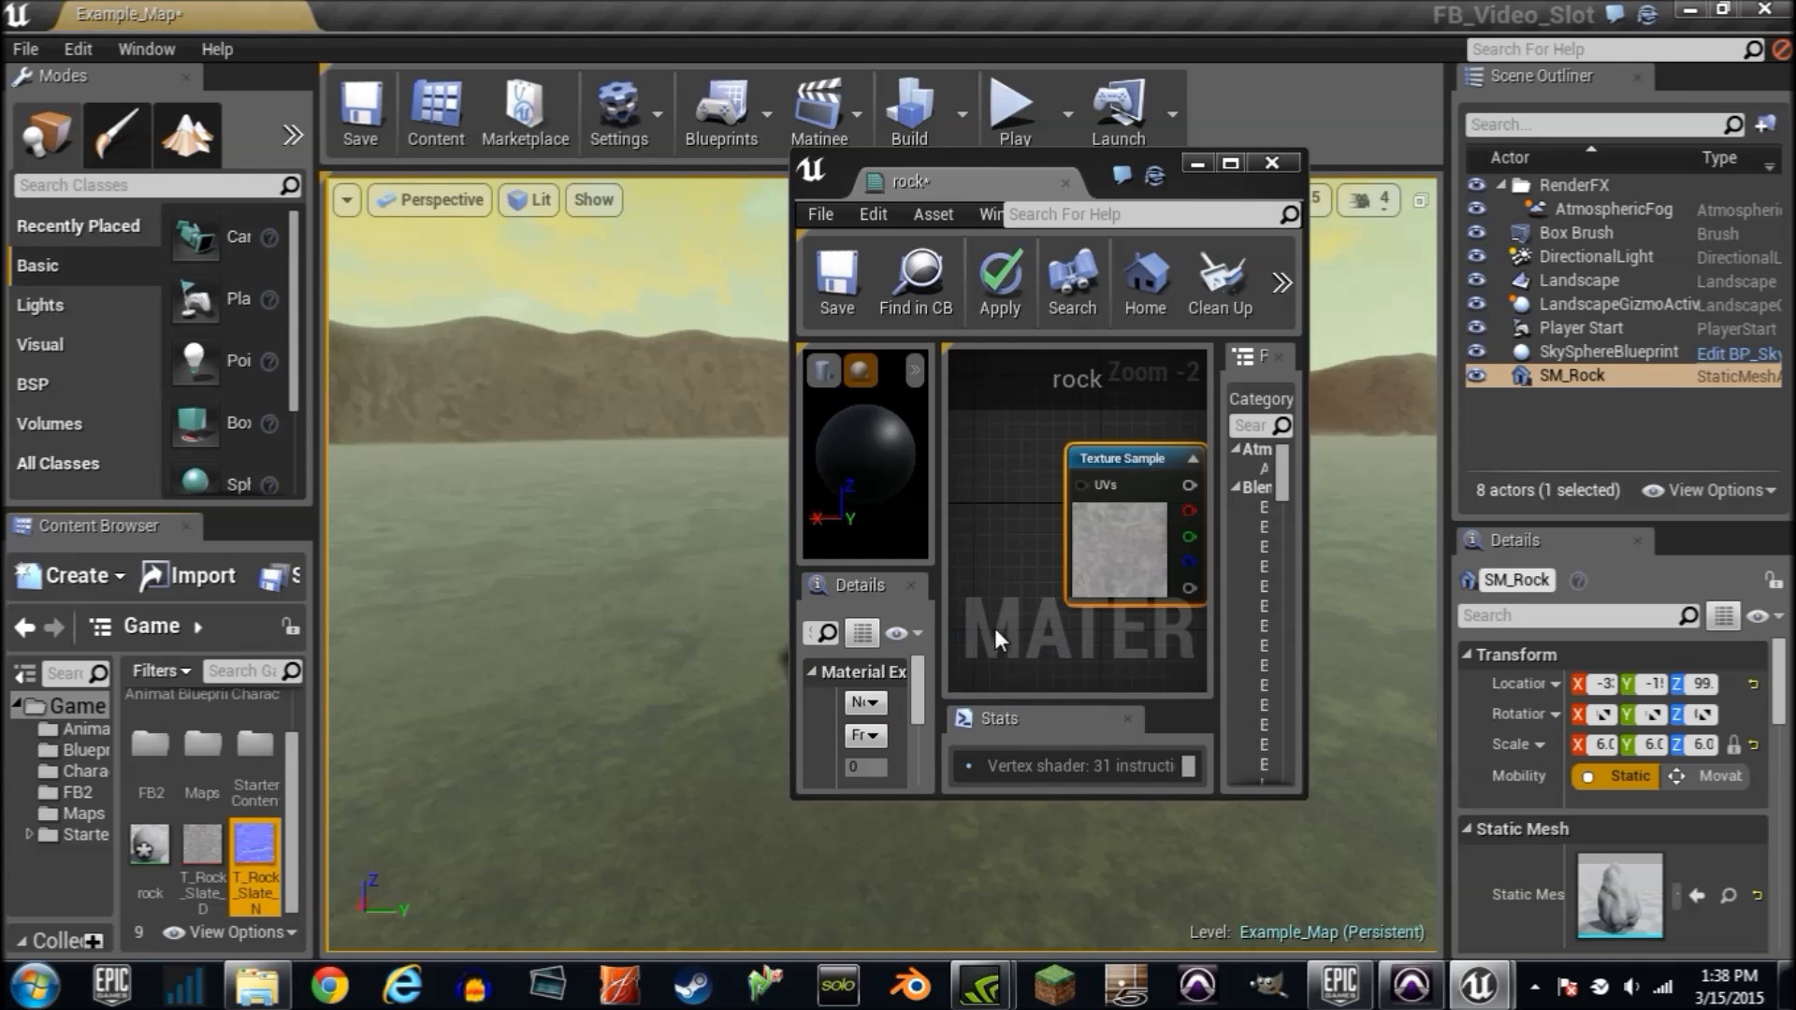
{"action": "left_click", "coordinate": [1229, 162]}
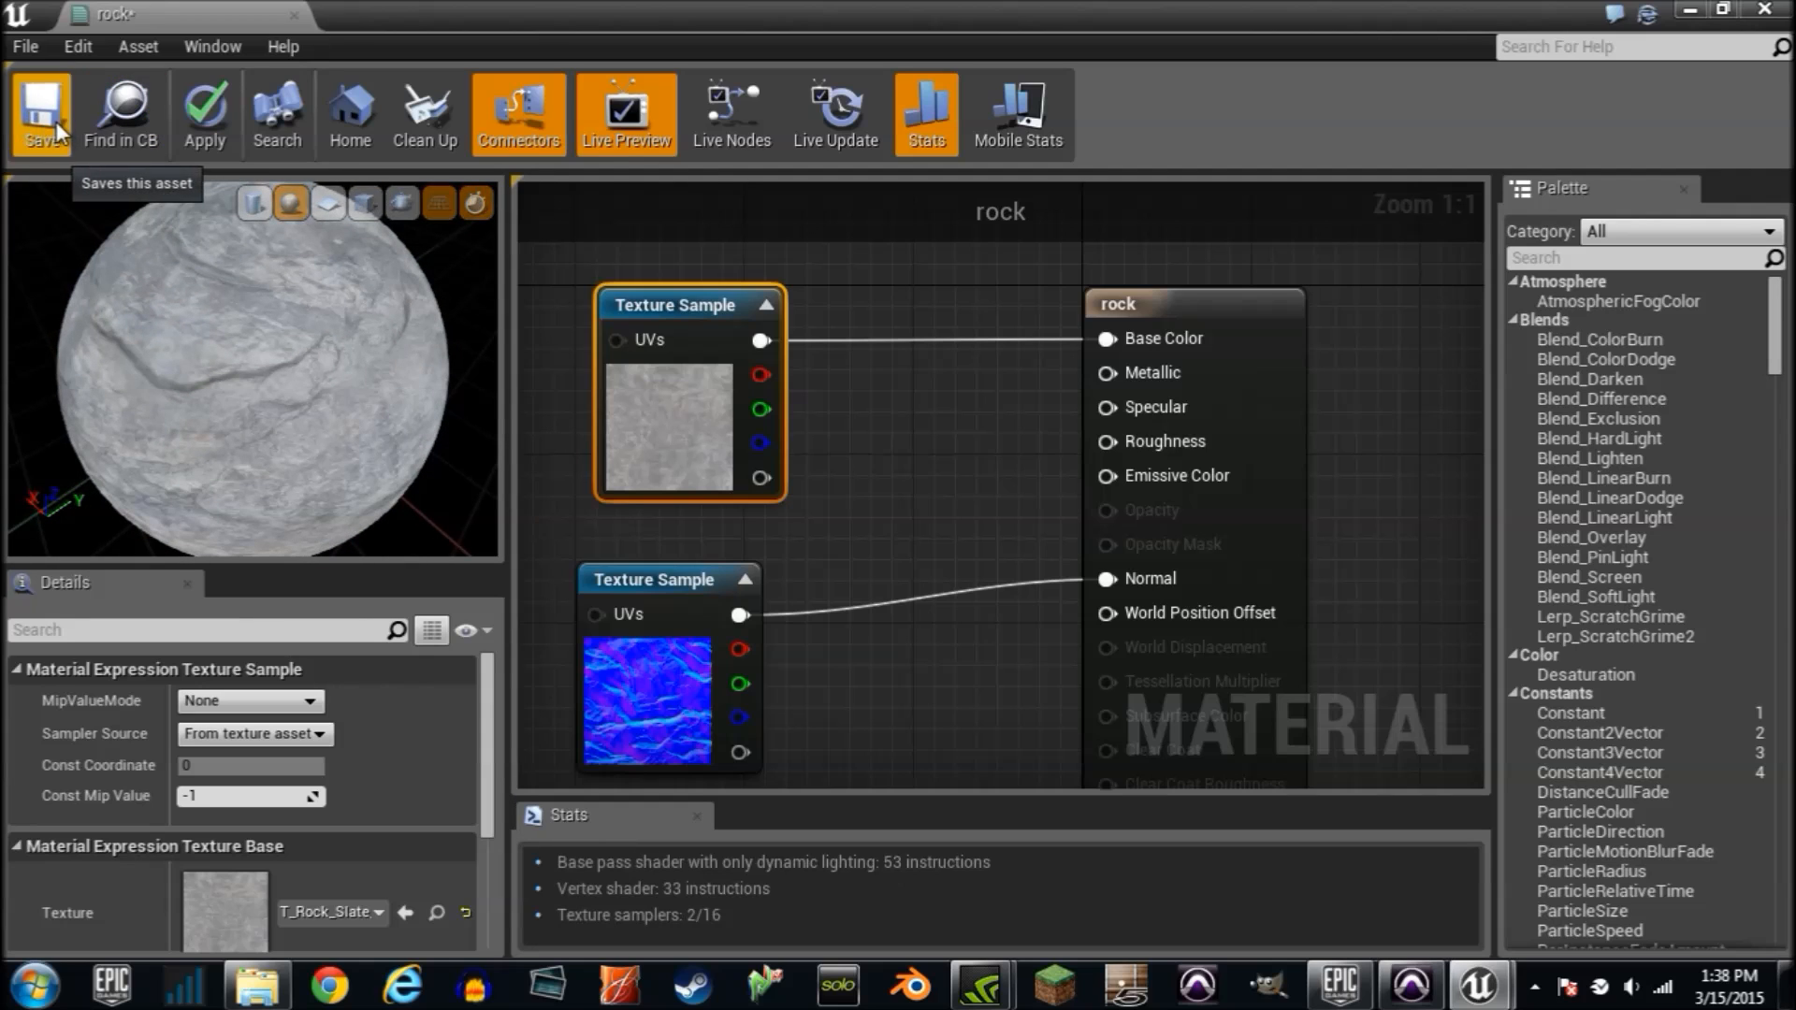
Step: Save the rock material and undo the rock actor's enlargement
{"action": "left_click", "coordinate": [42, 113]}
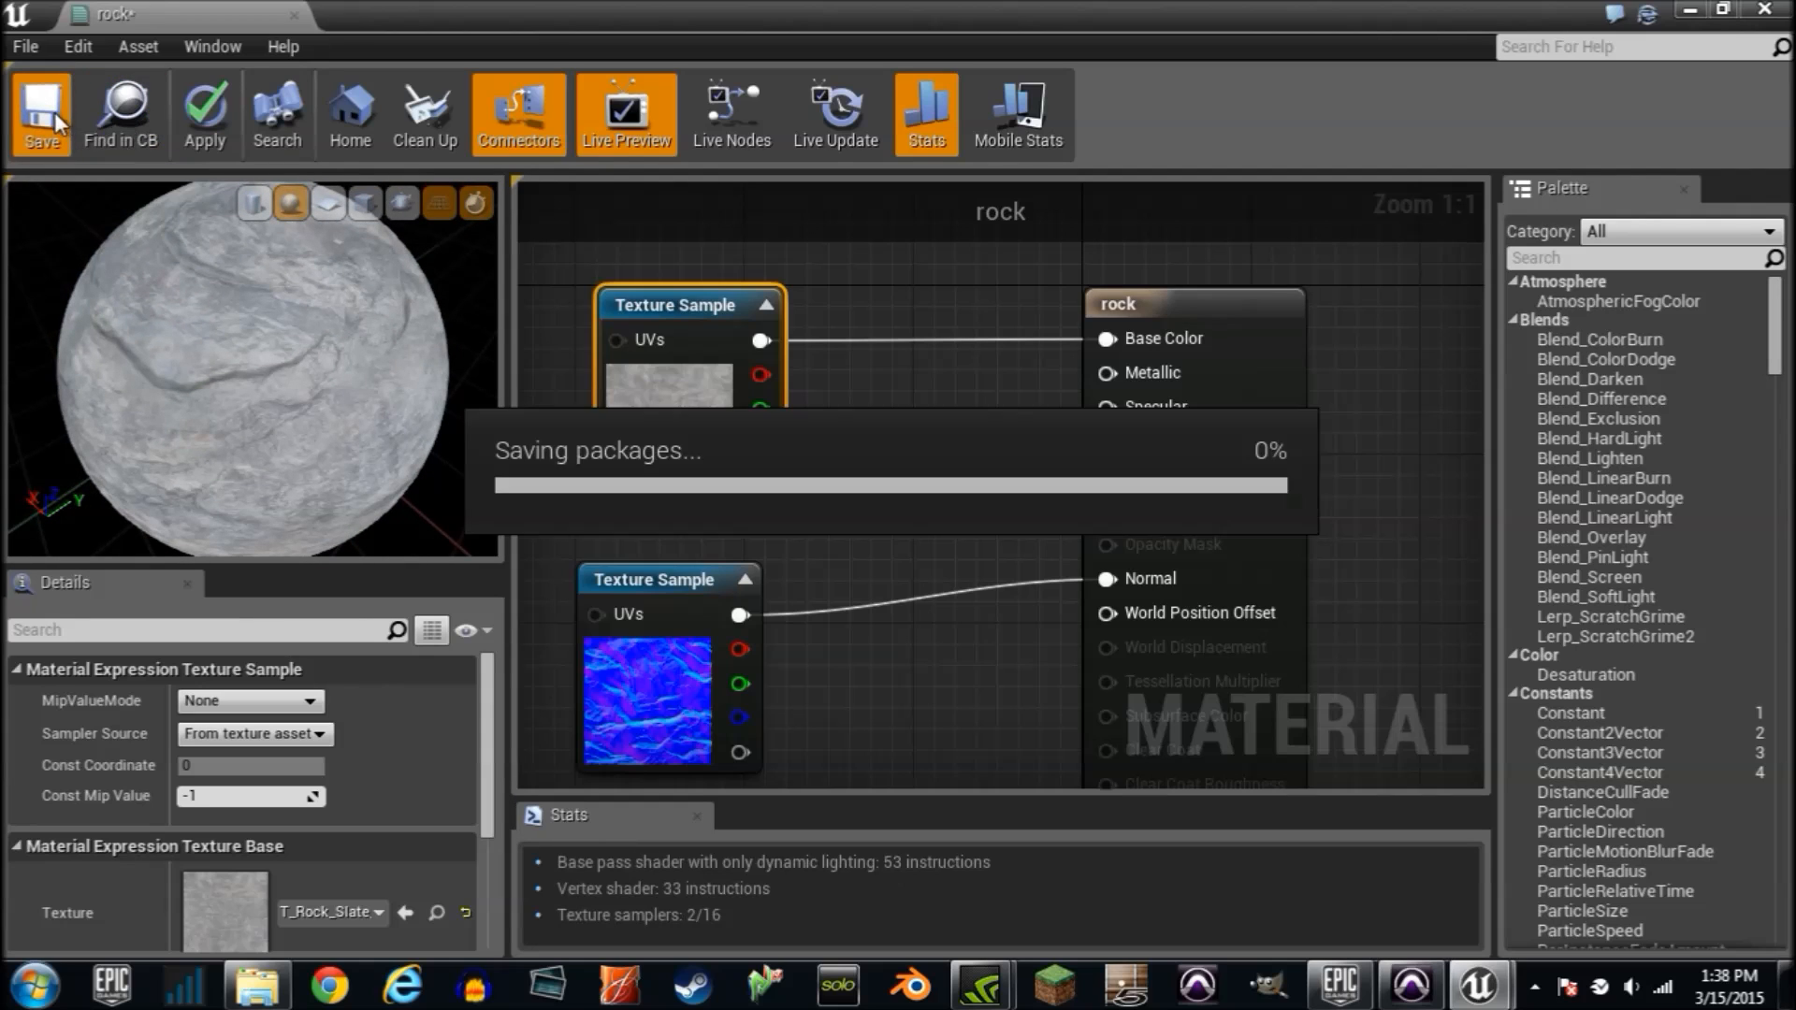
{"action": "mouse_move", "coordinate": [276, 109]}
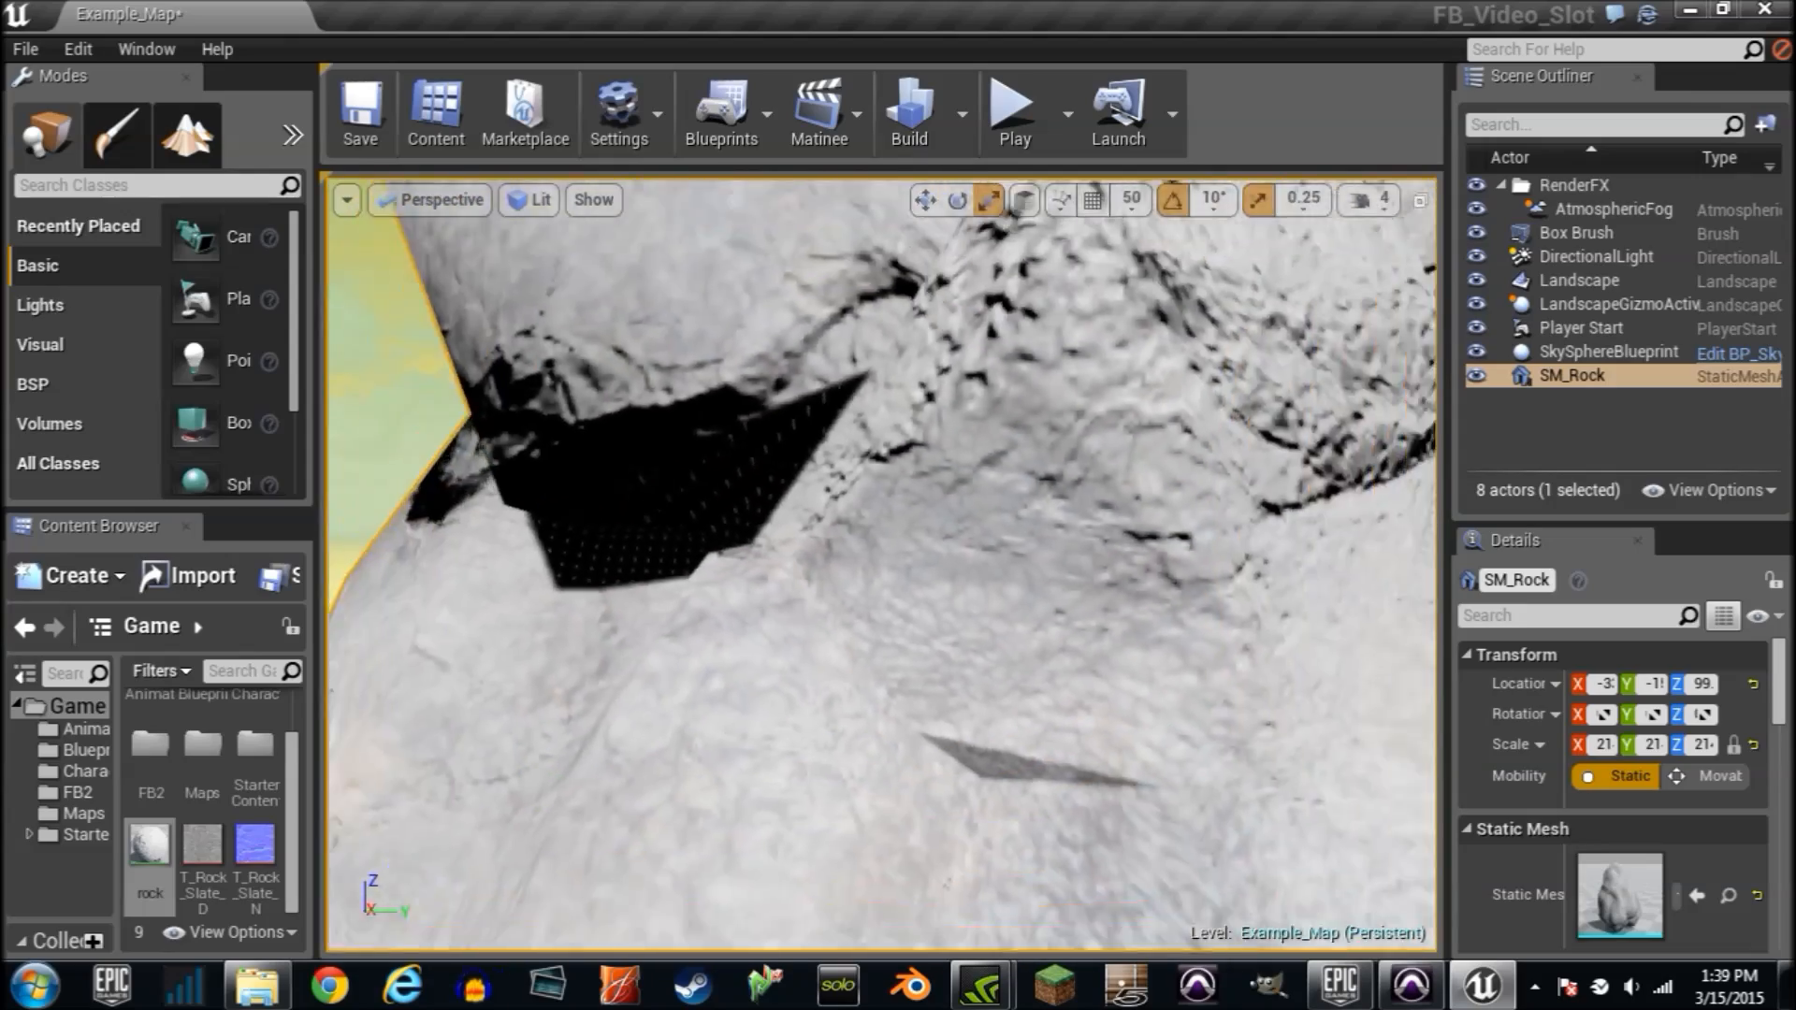
{"action": "key", "text": "ctrl+z"}
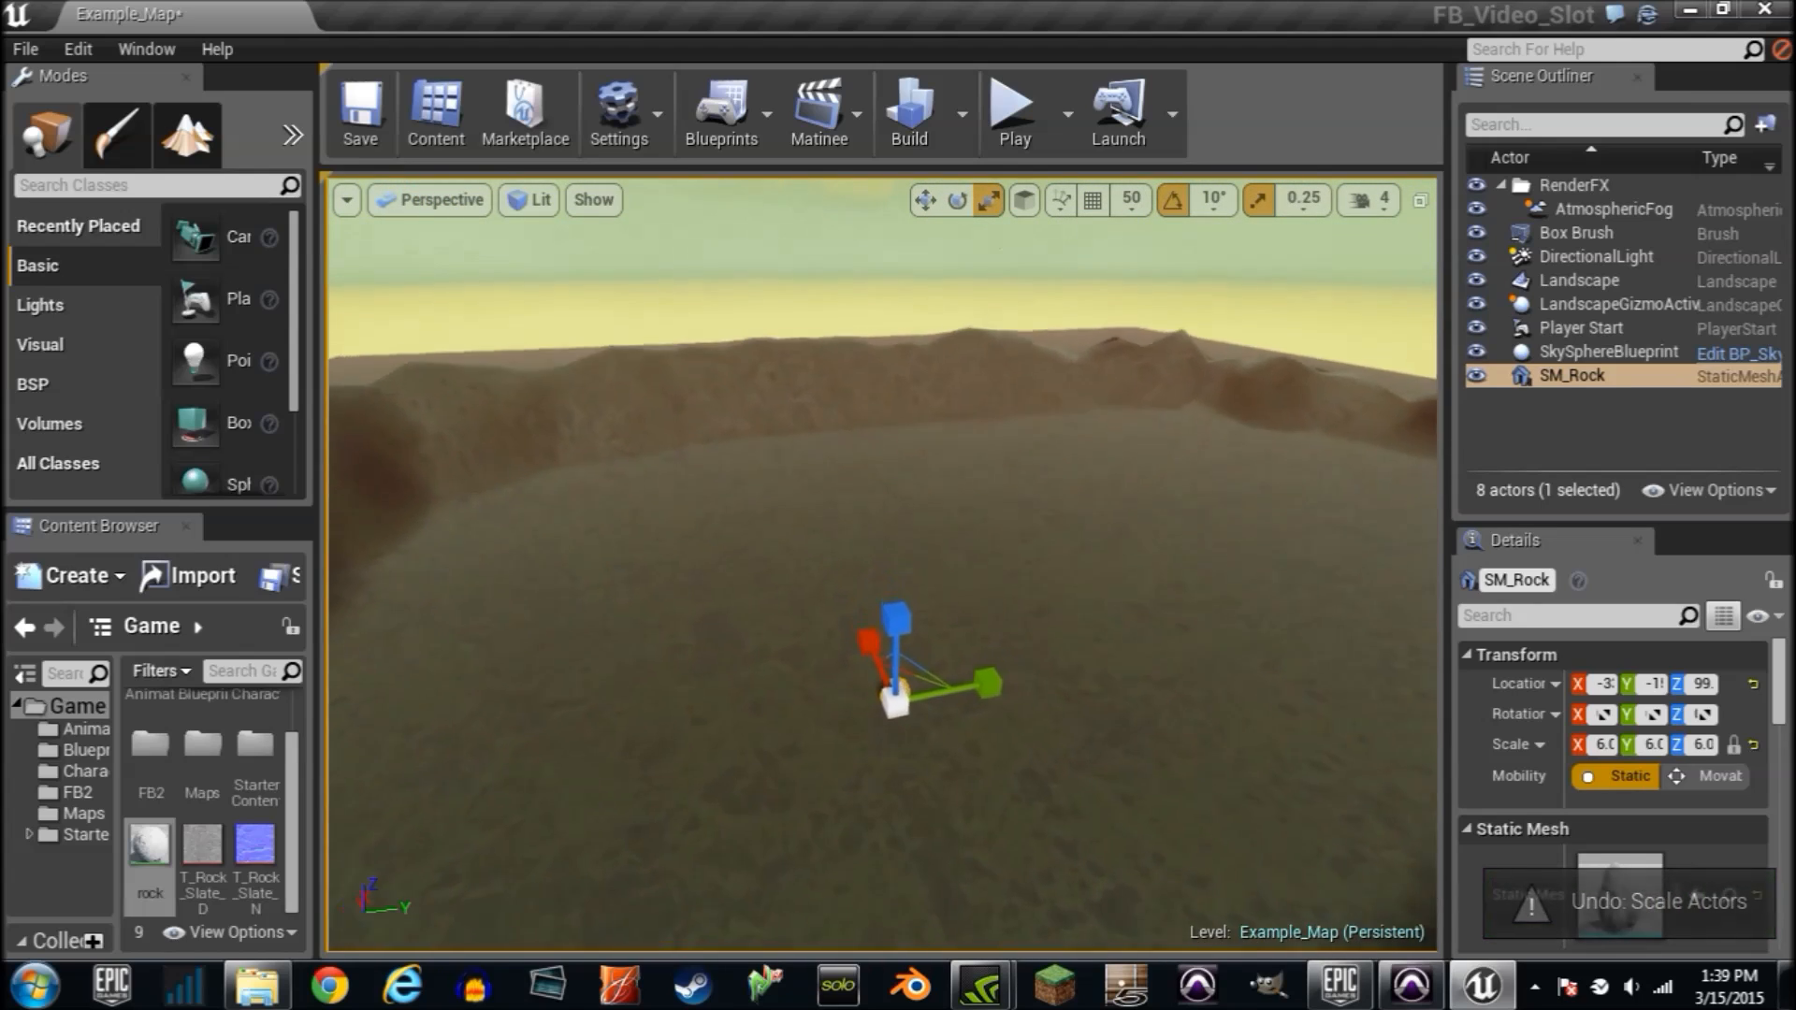
{"action": "mouse_move", "coordinate": [148, 848]}
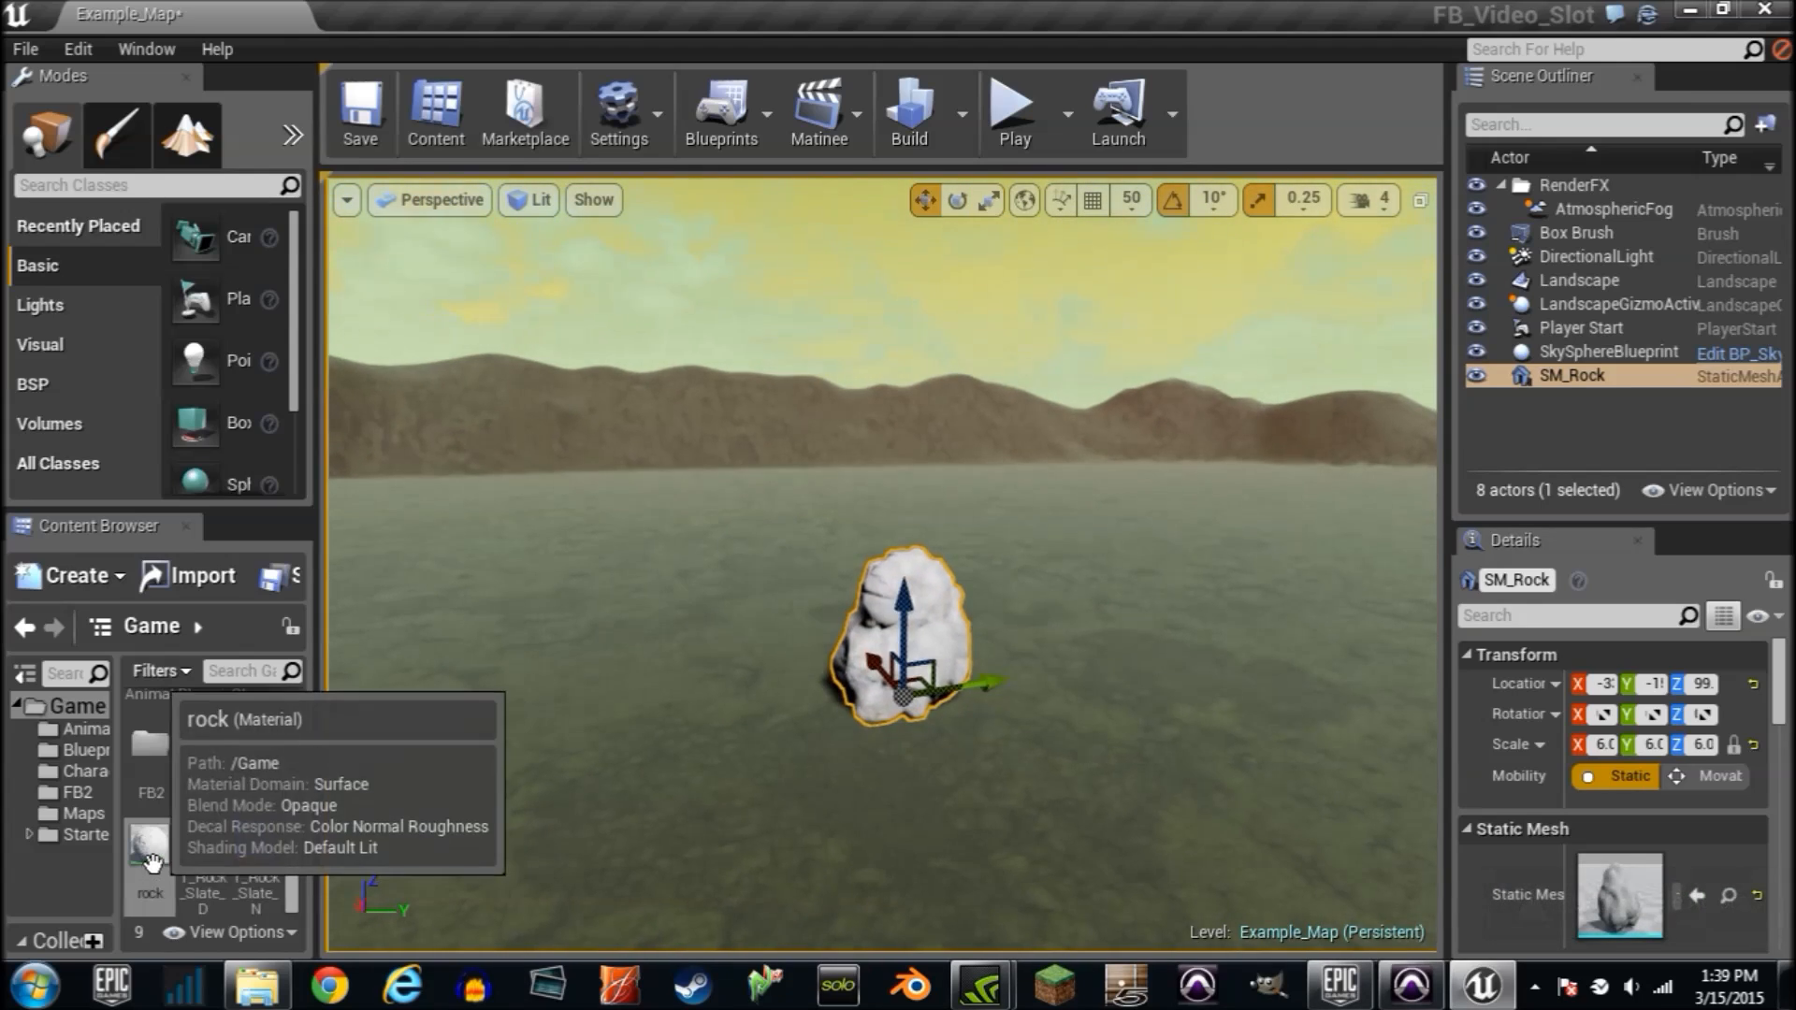
Step: Reopen the rock material and set the texture coordinate tiling to 6.0
{"action": "double_click", "coordinate": [149, 847]}
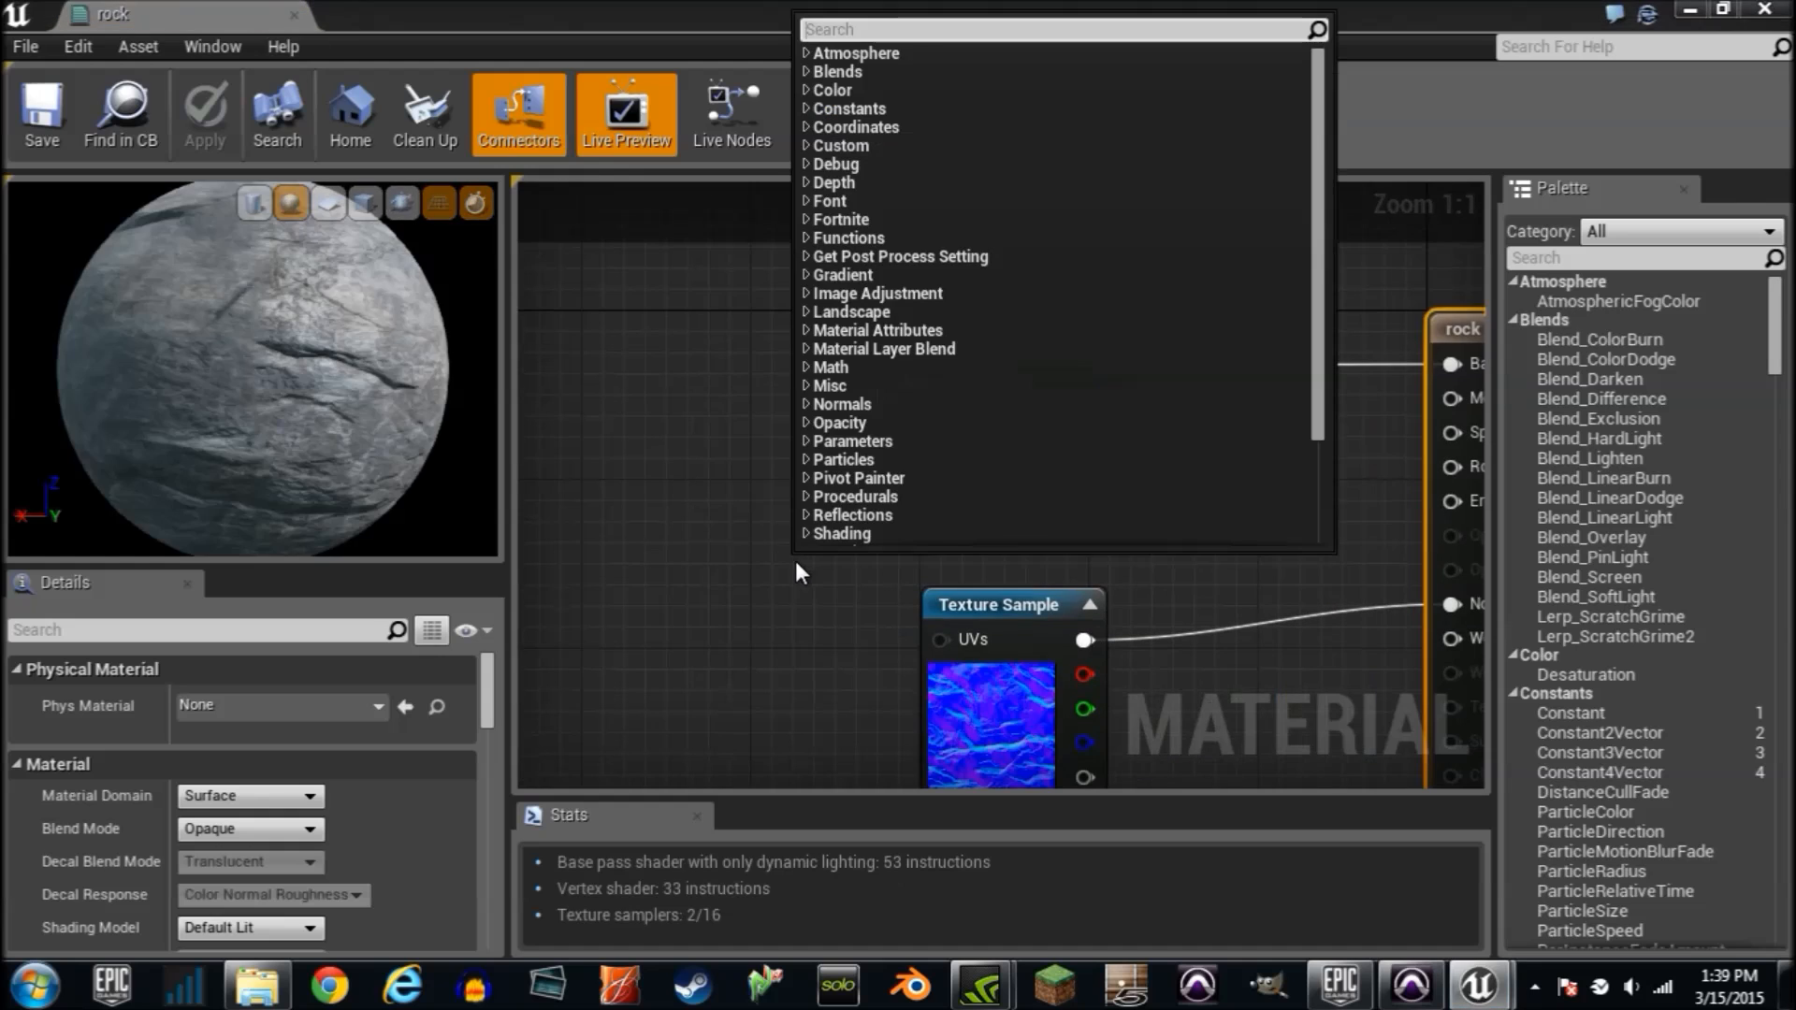
{"action": "mouse_move", "coordinate": [797, 642]}
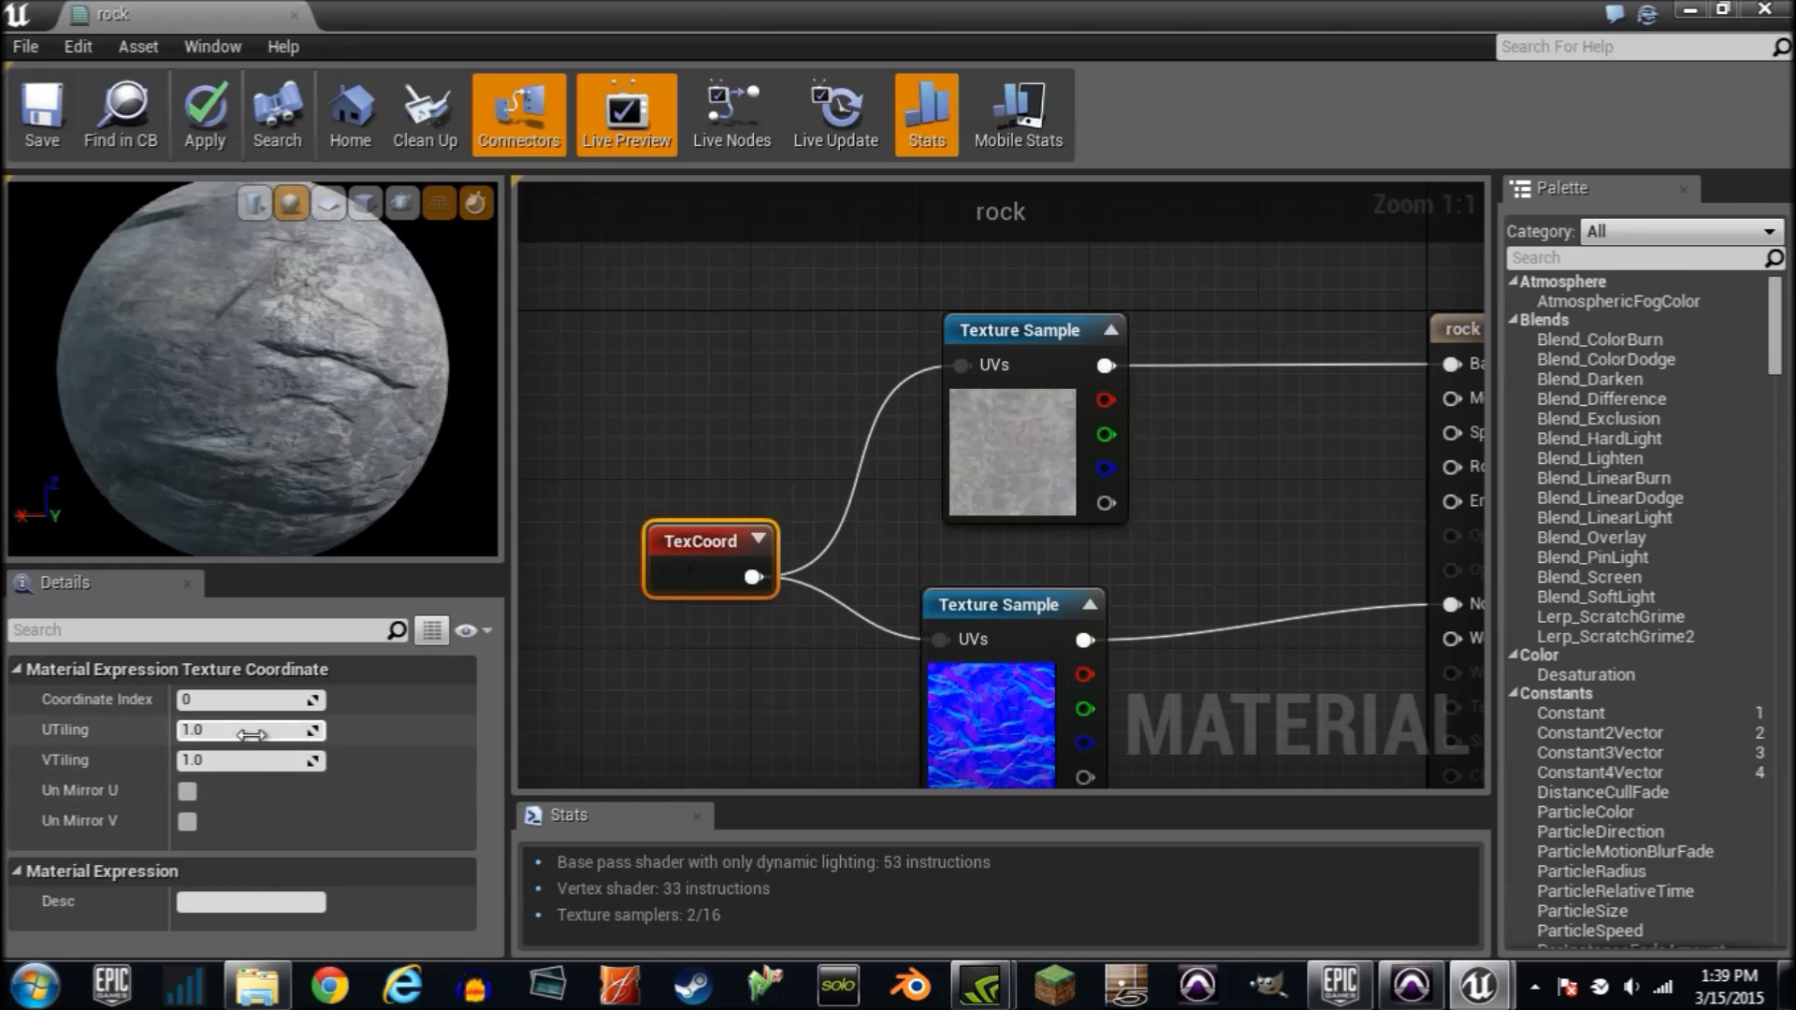
{"action": "mouse_move", "coordinate": [1048, 592]}
{"action": "type", "text": "12"}
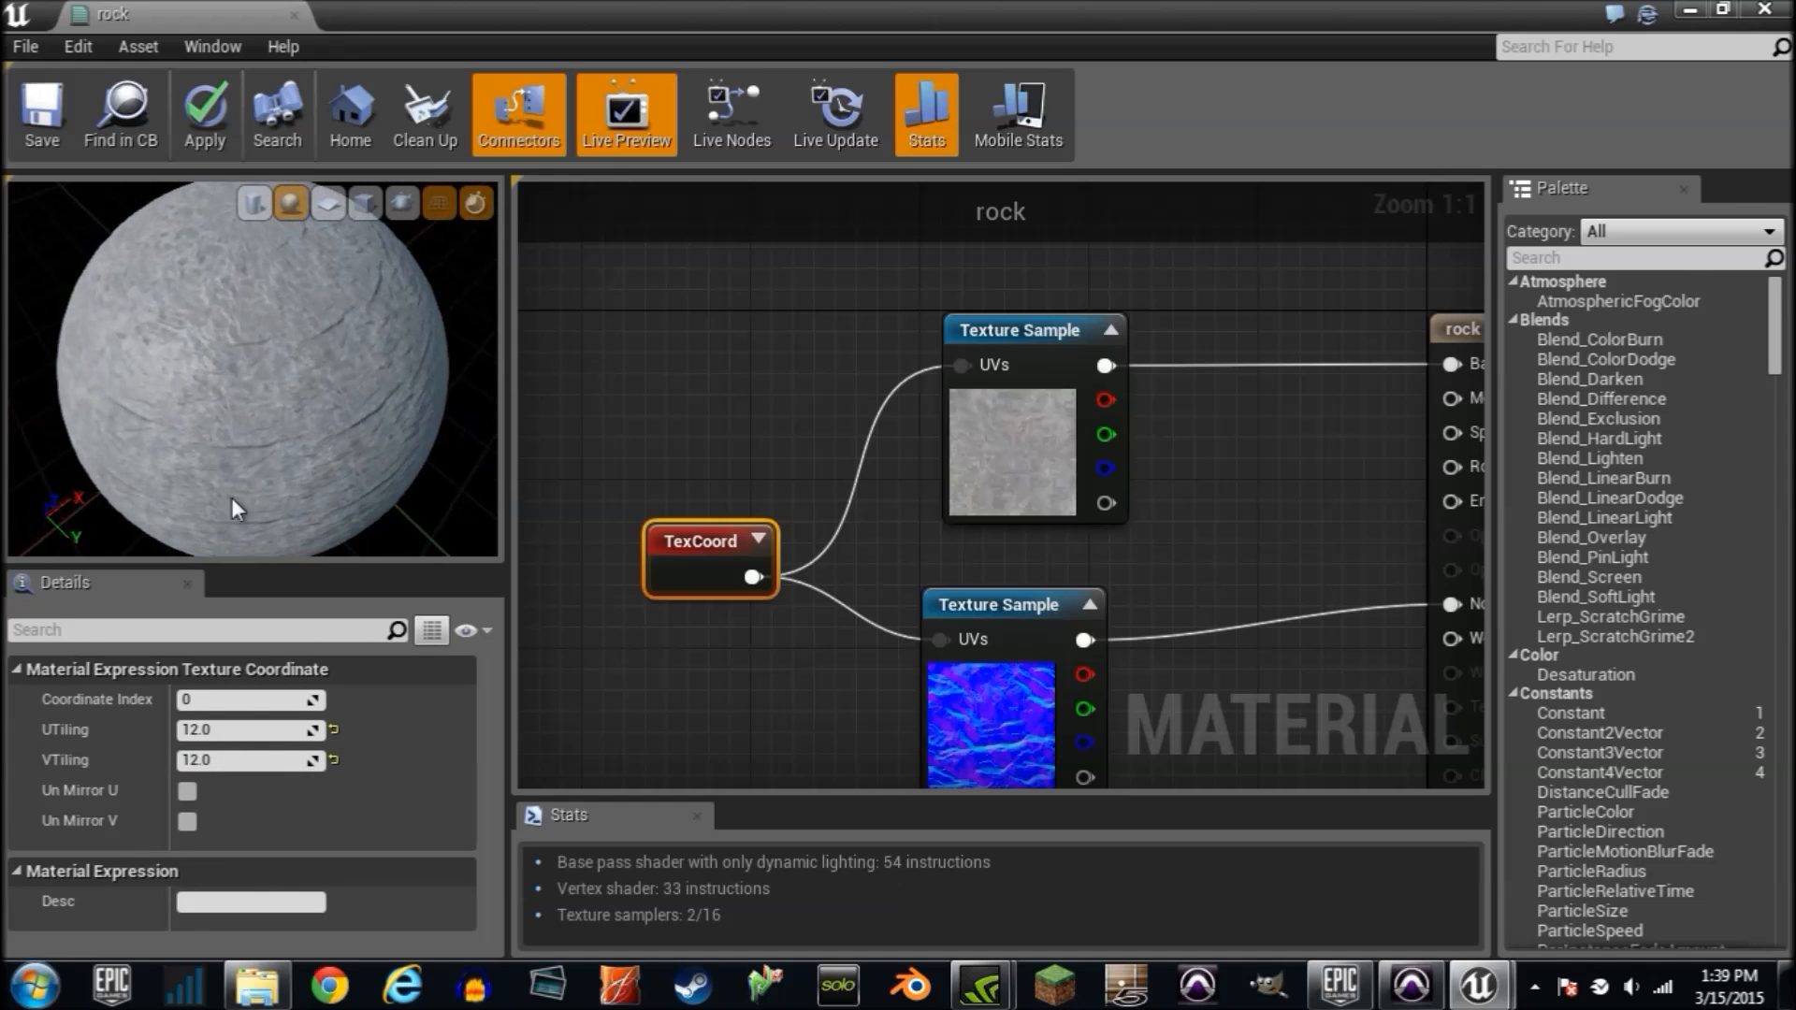
{"action": "triple_click", "coordinate": [249, 730]}
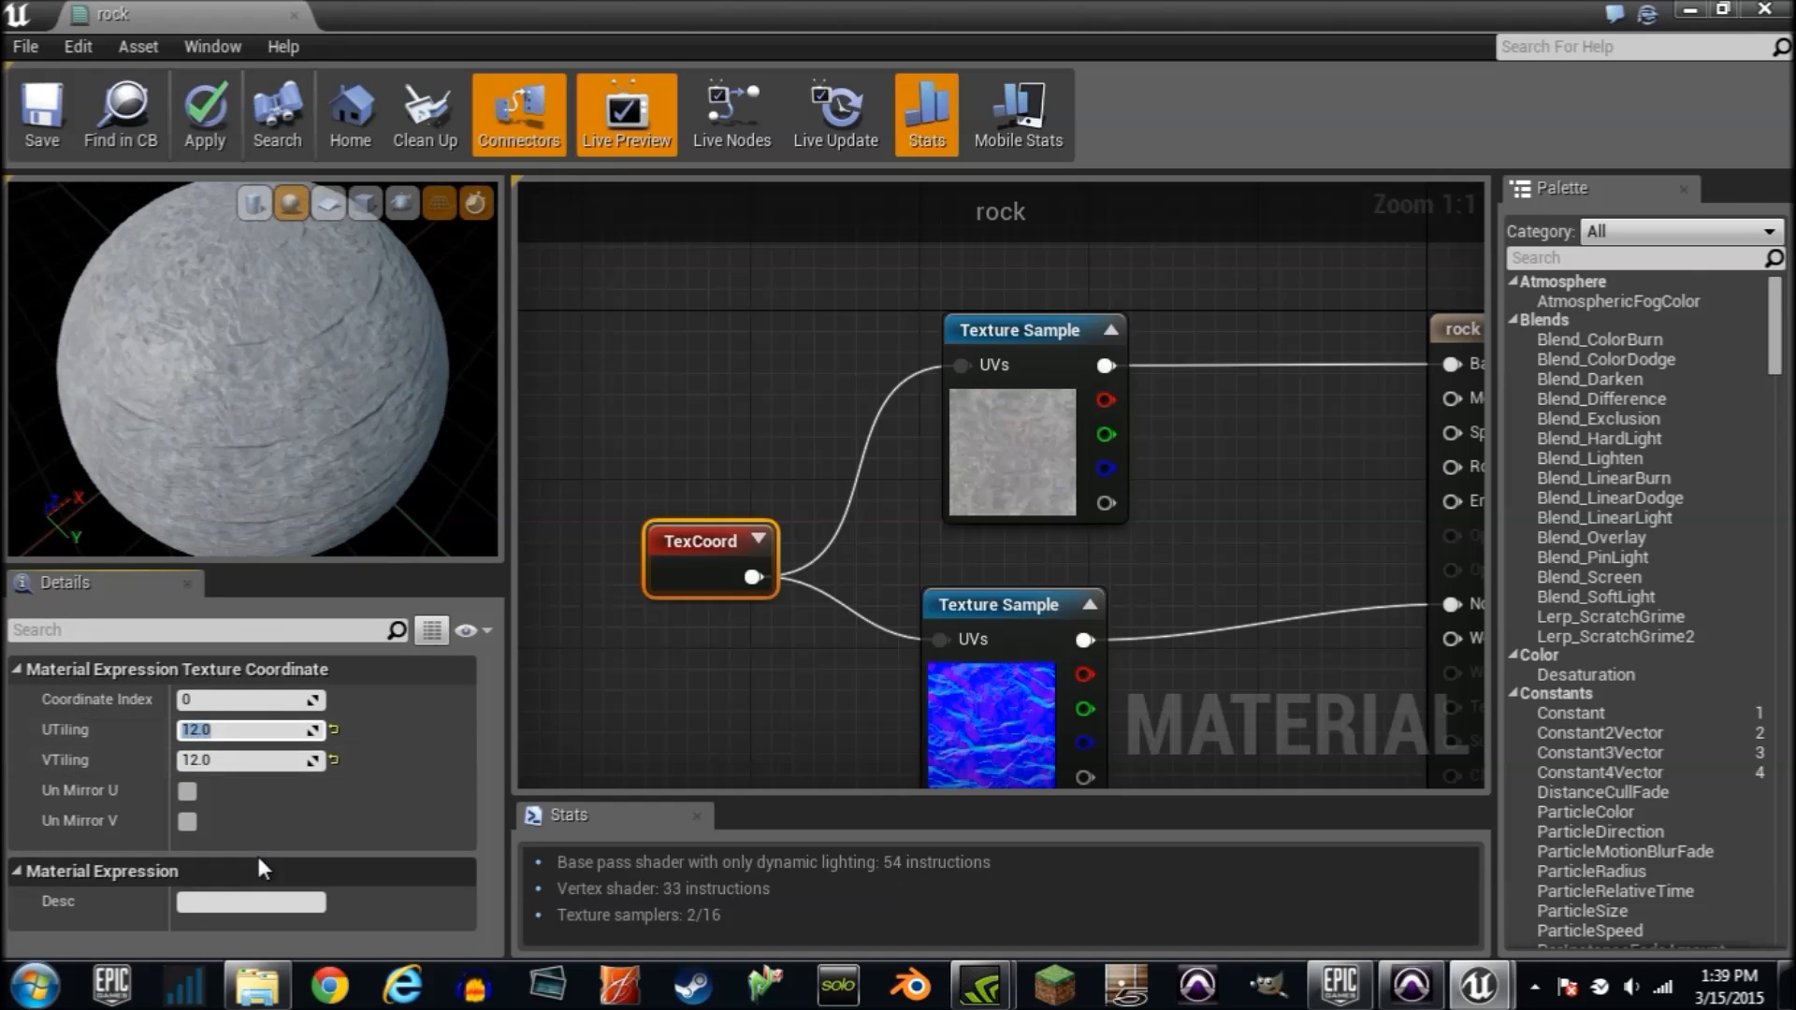
{"action": "type", "text": "6.0"}
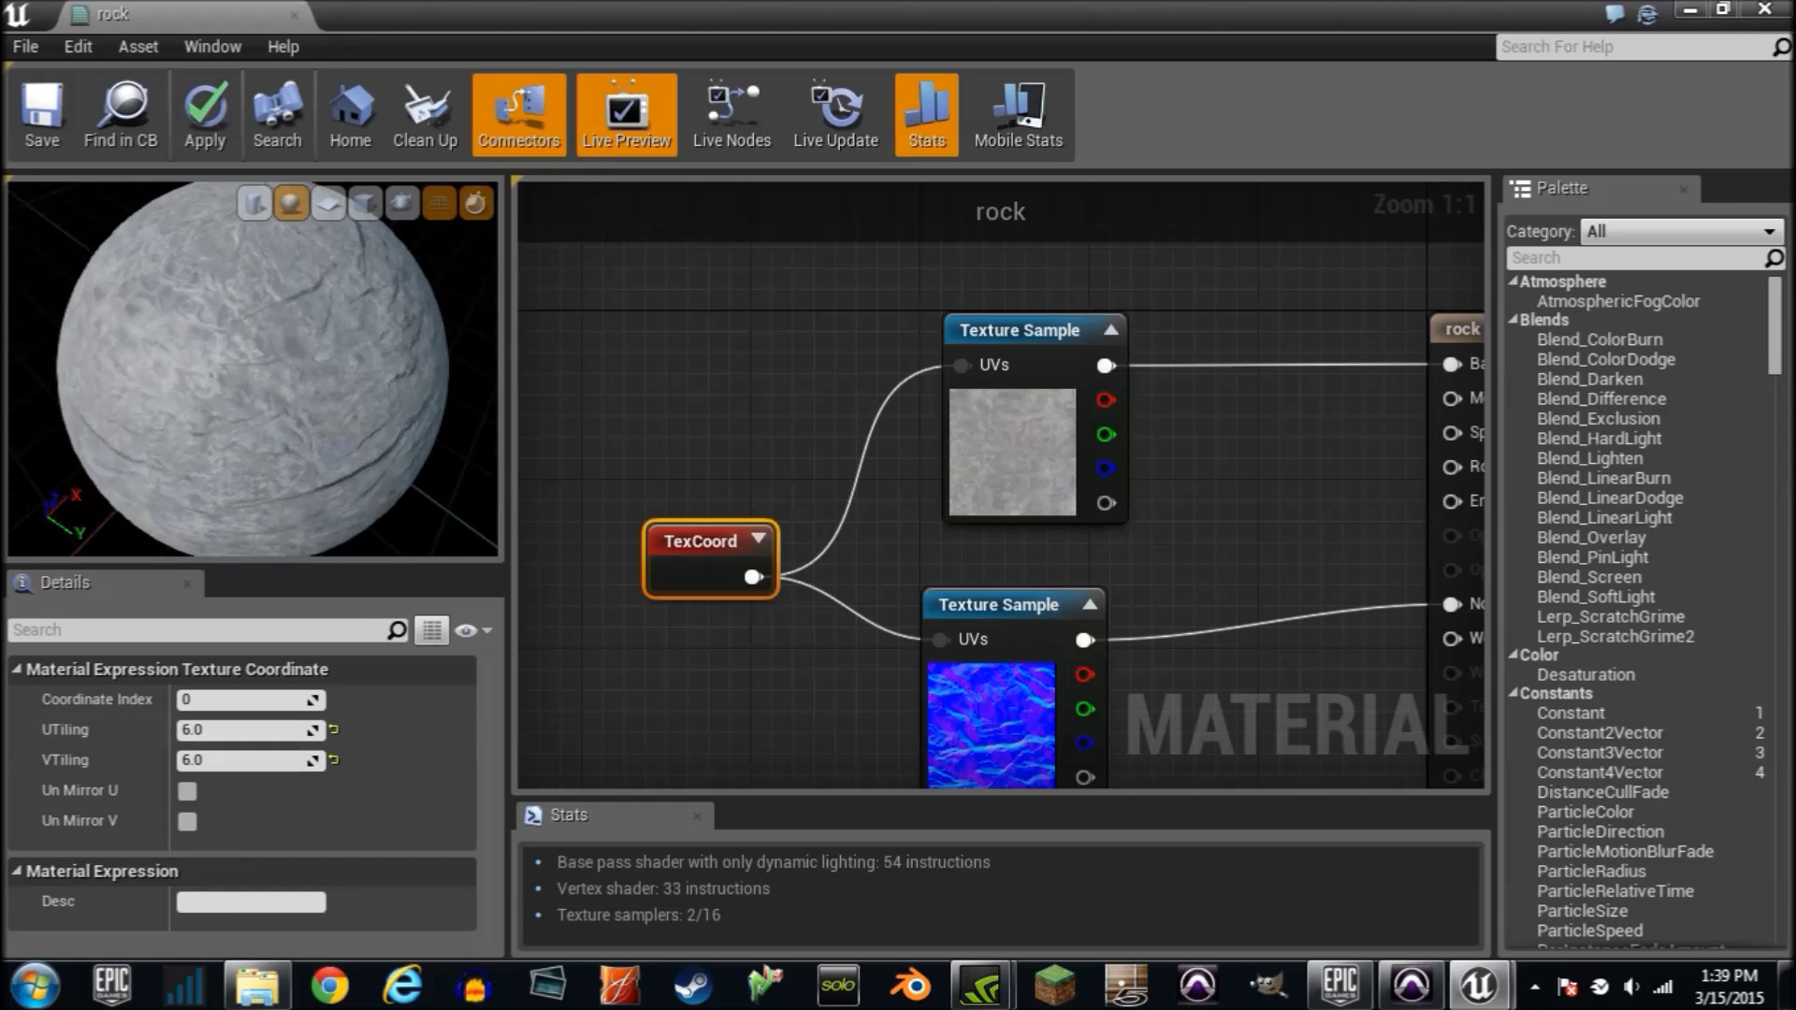
{"action": "left_click", "coordinate": [41, 114]}
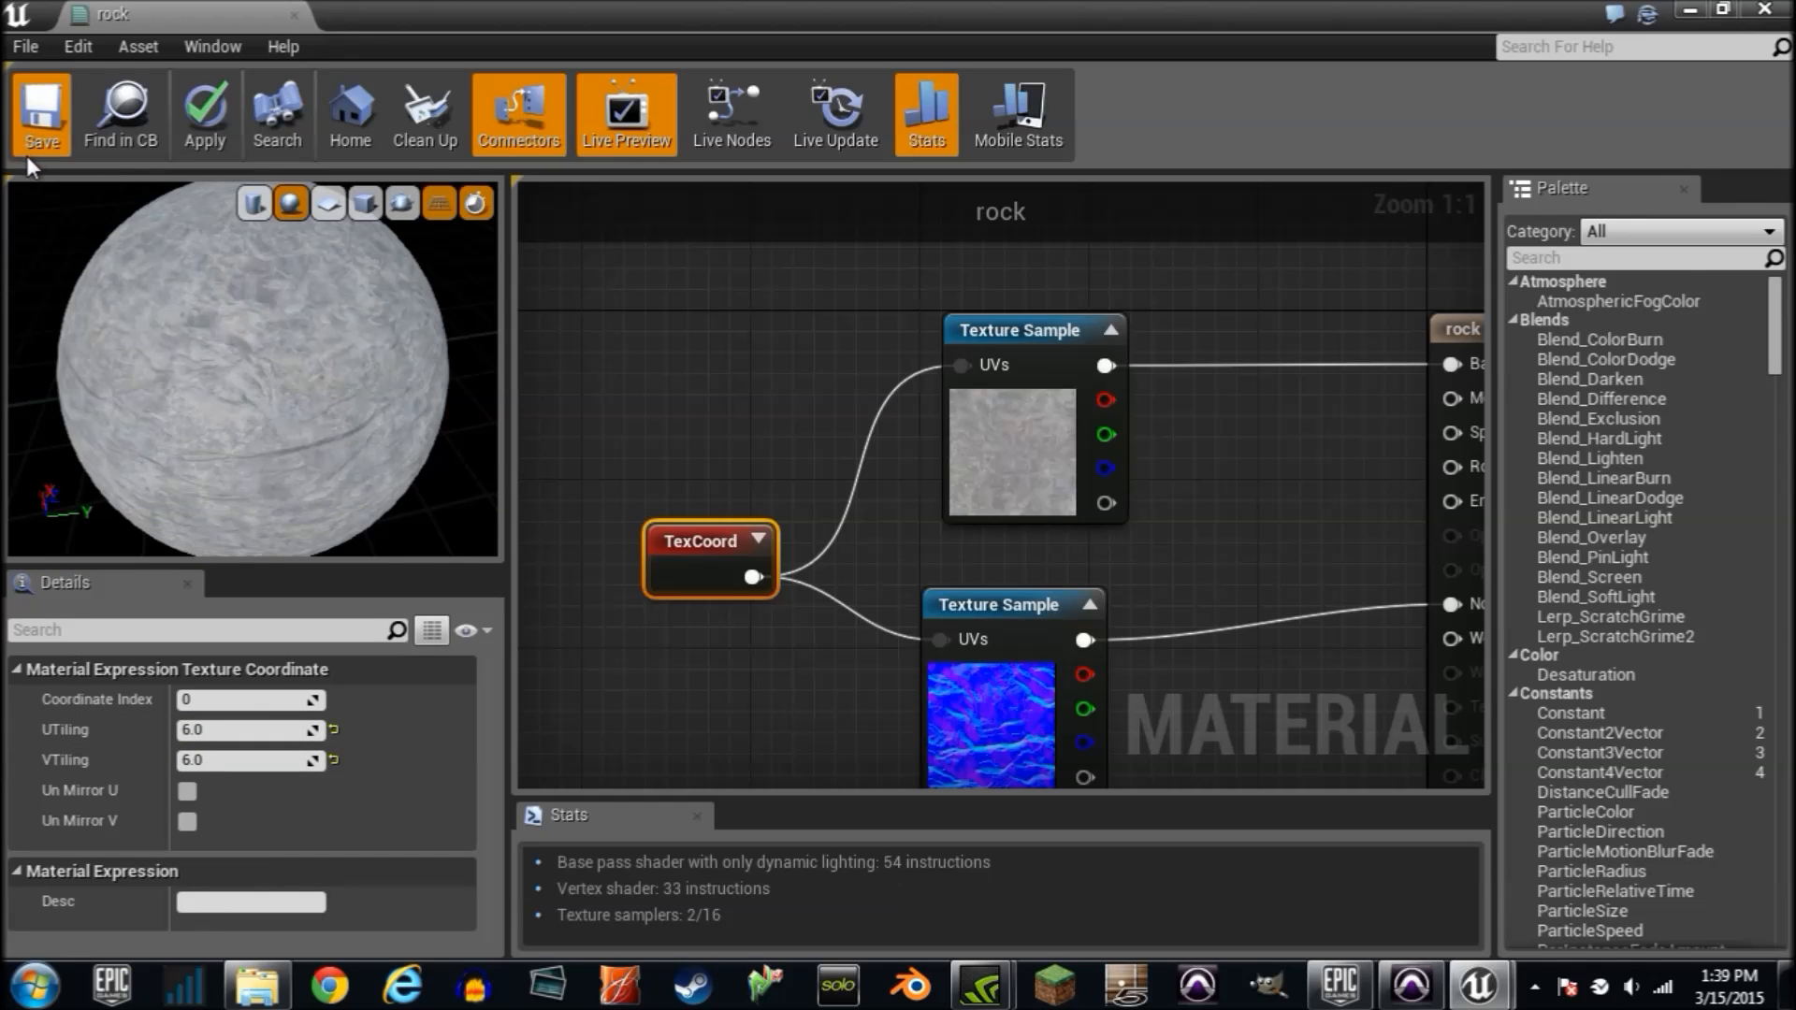
Step: Save the rock material before dismantling the tiling setup
{"action": "left_click", "coordinate": [42, 113]}
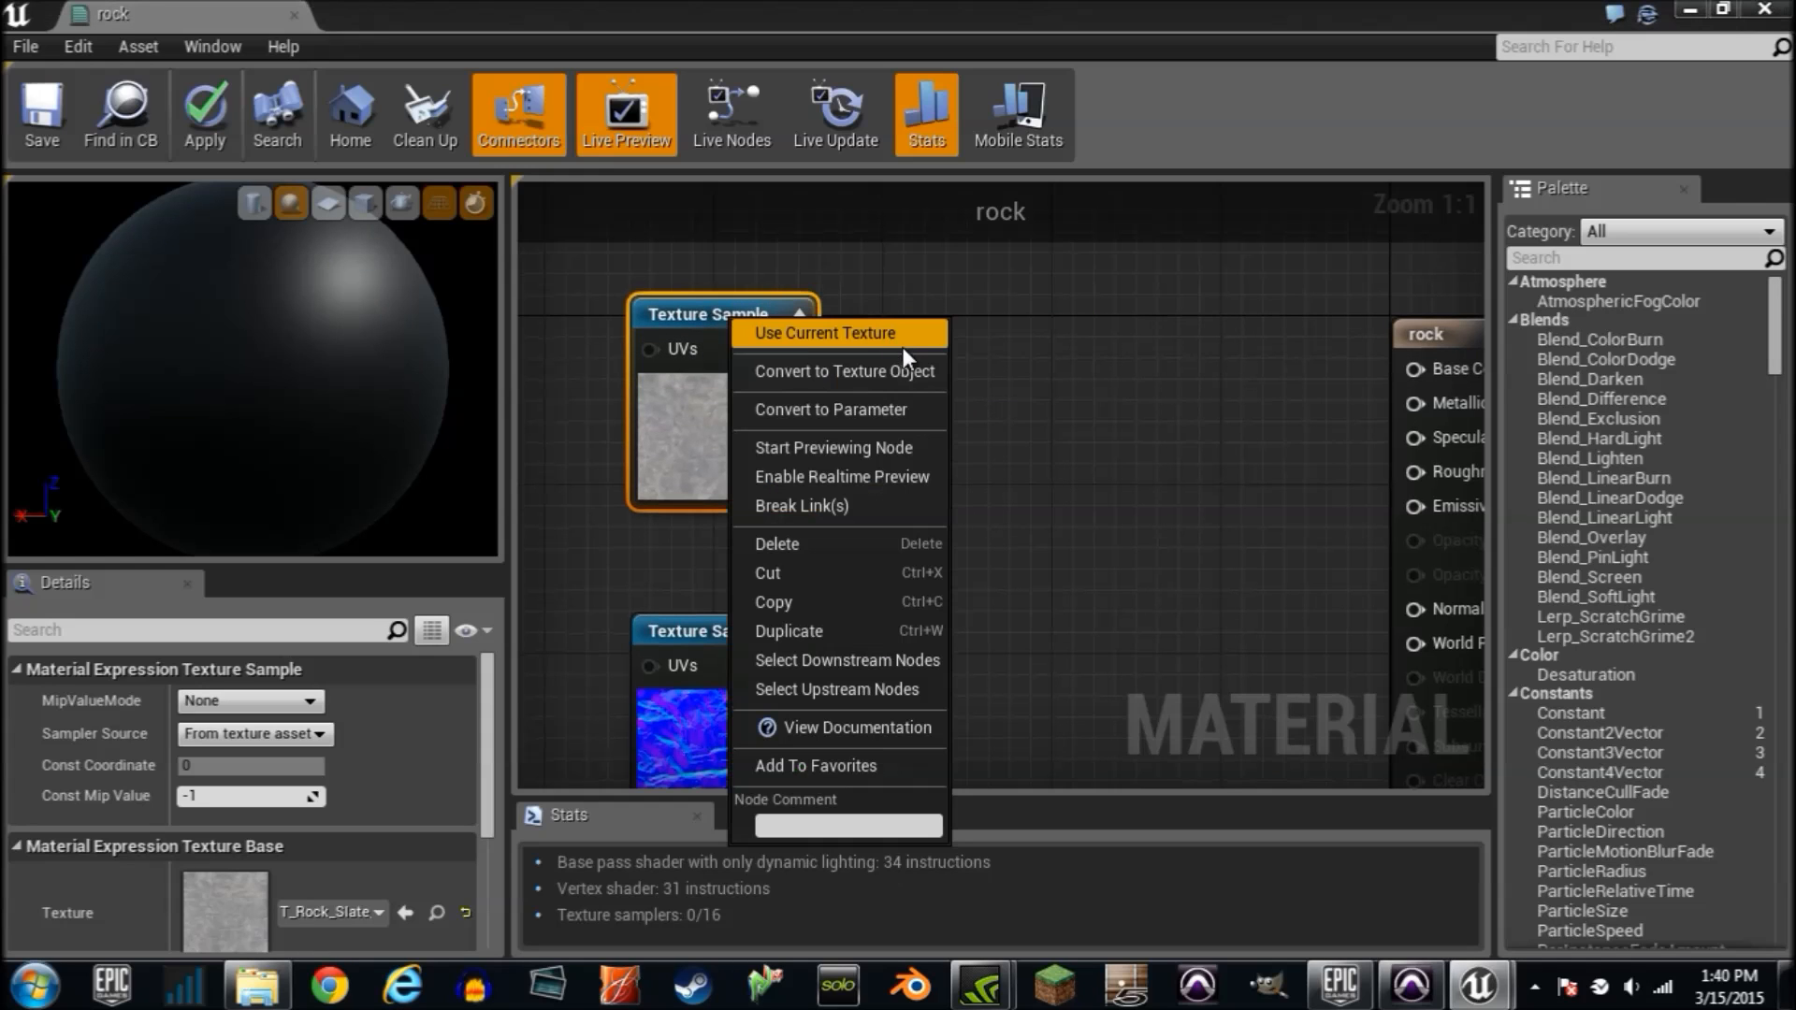
Step: Convert the texture samples to texture objects and search for the WorldAlignedTexture node
{"action": "left_click", "coordinate": [841, 371]}
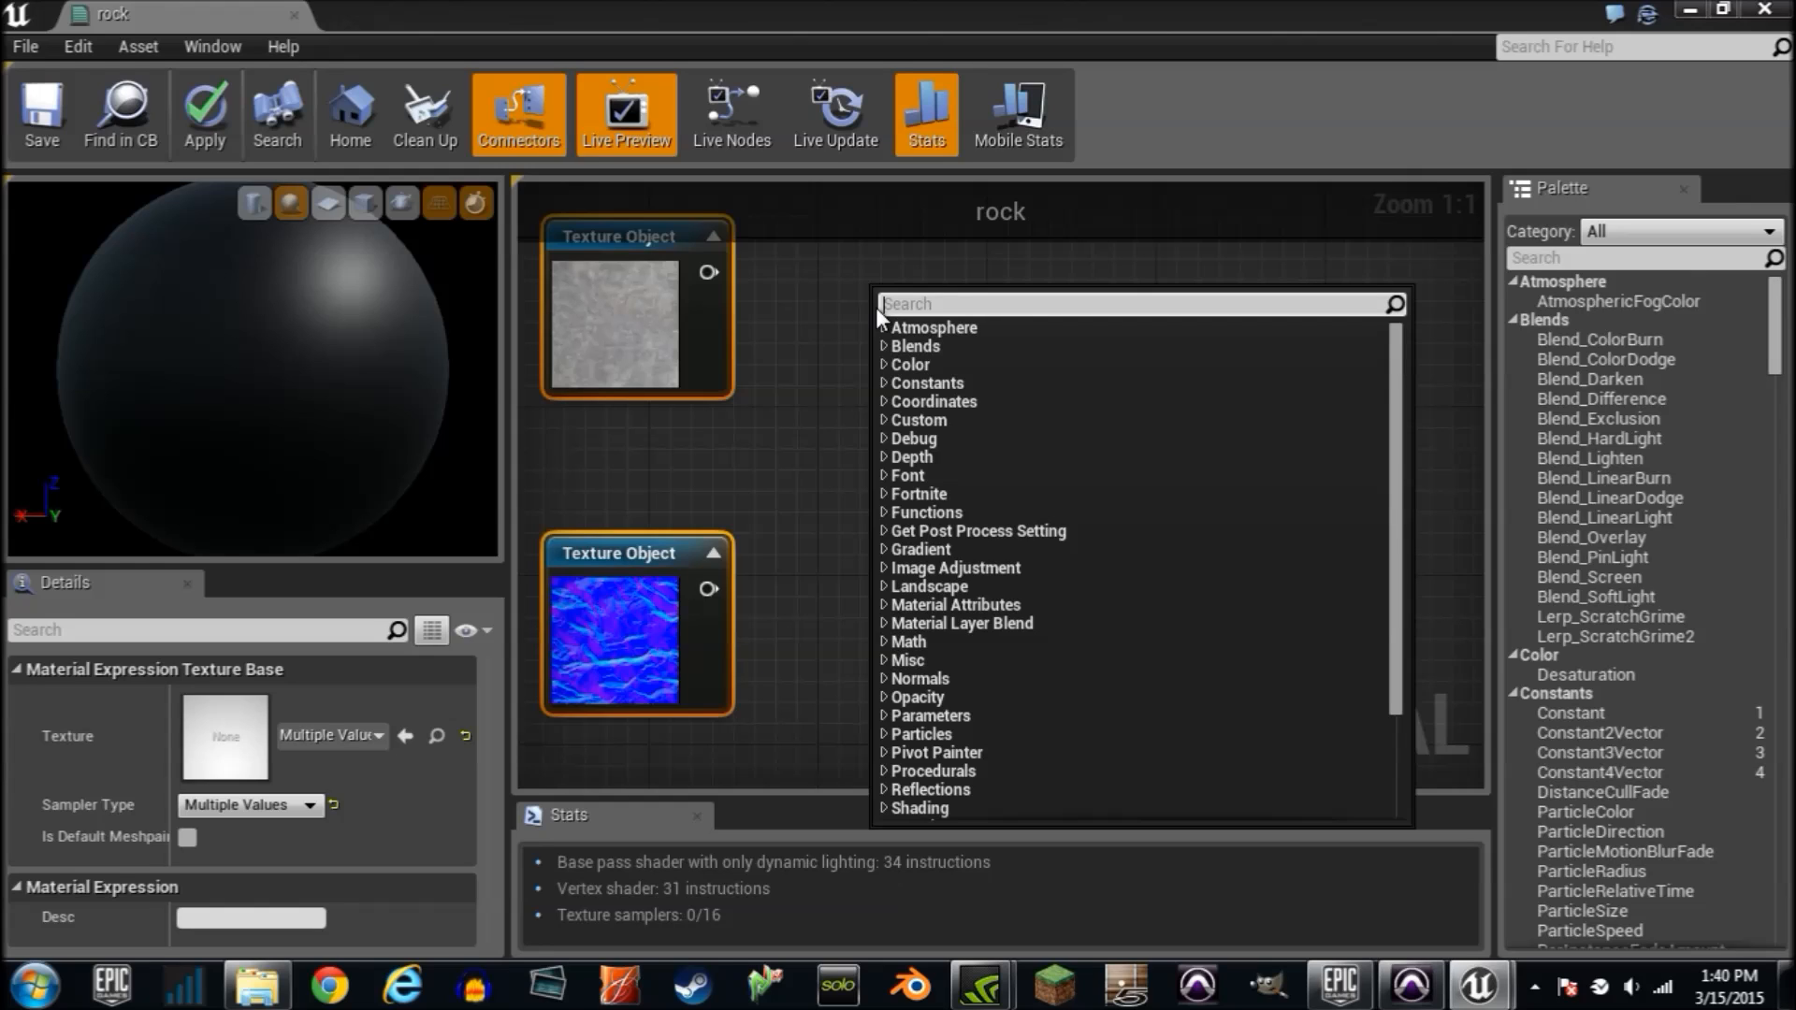
{"action": "type", "text": "wprld"}
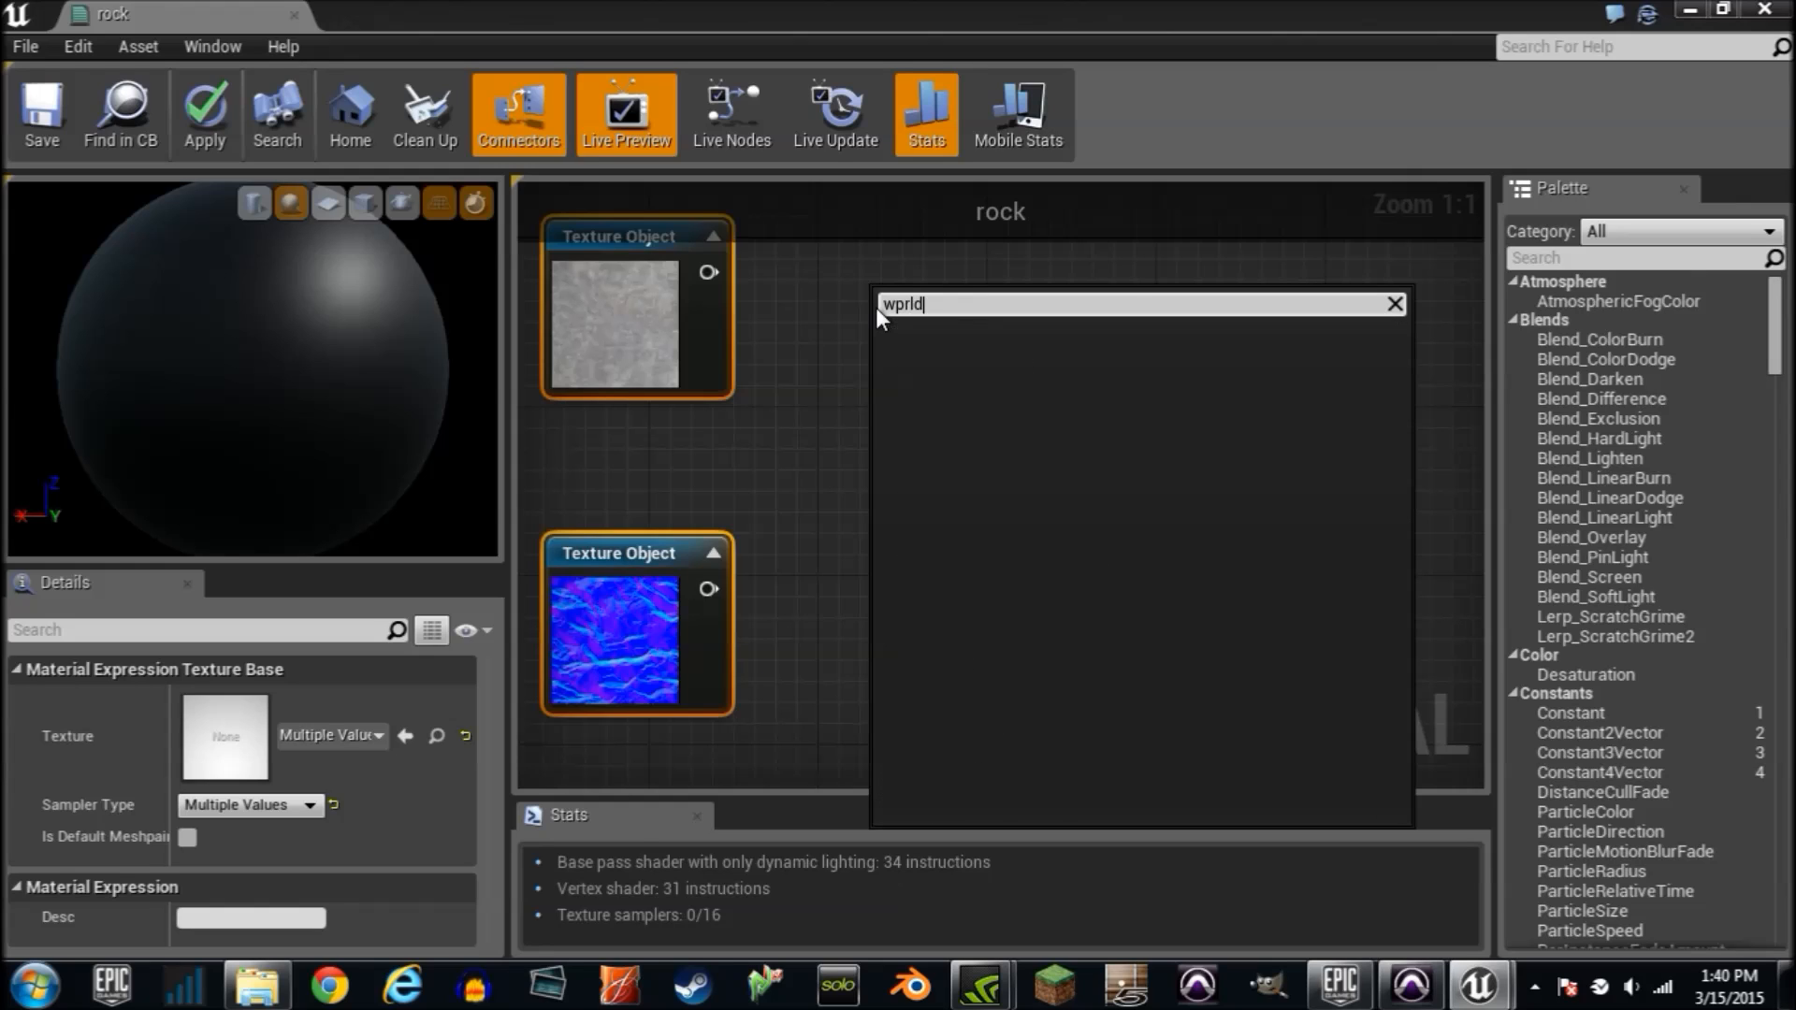
{"action": "mouse_move", "coordinate": [874, 339]}
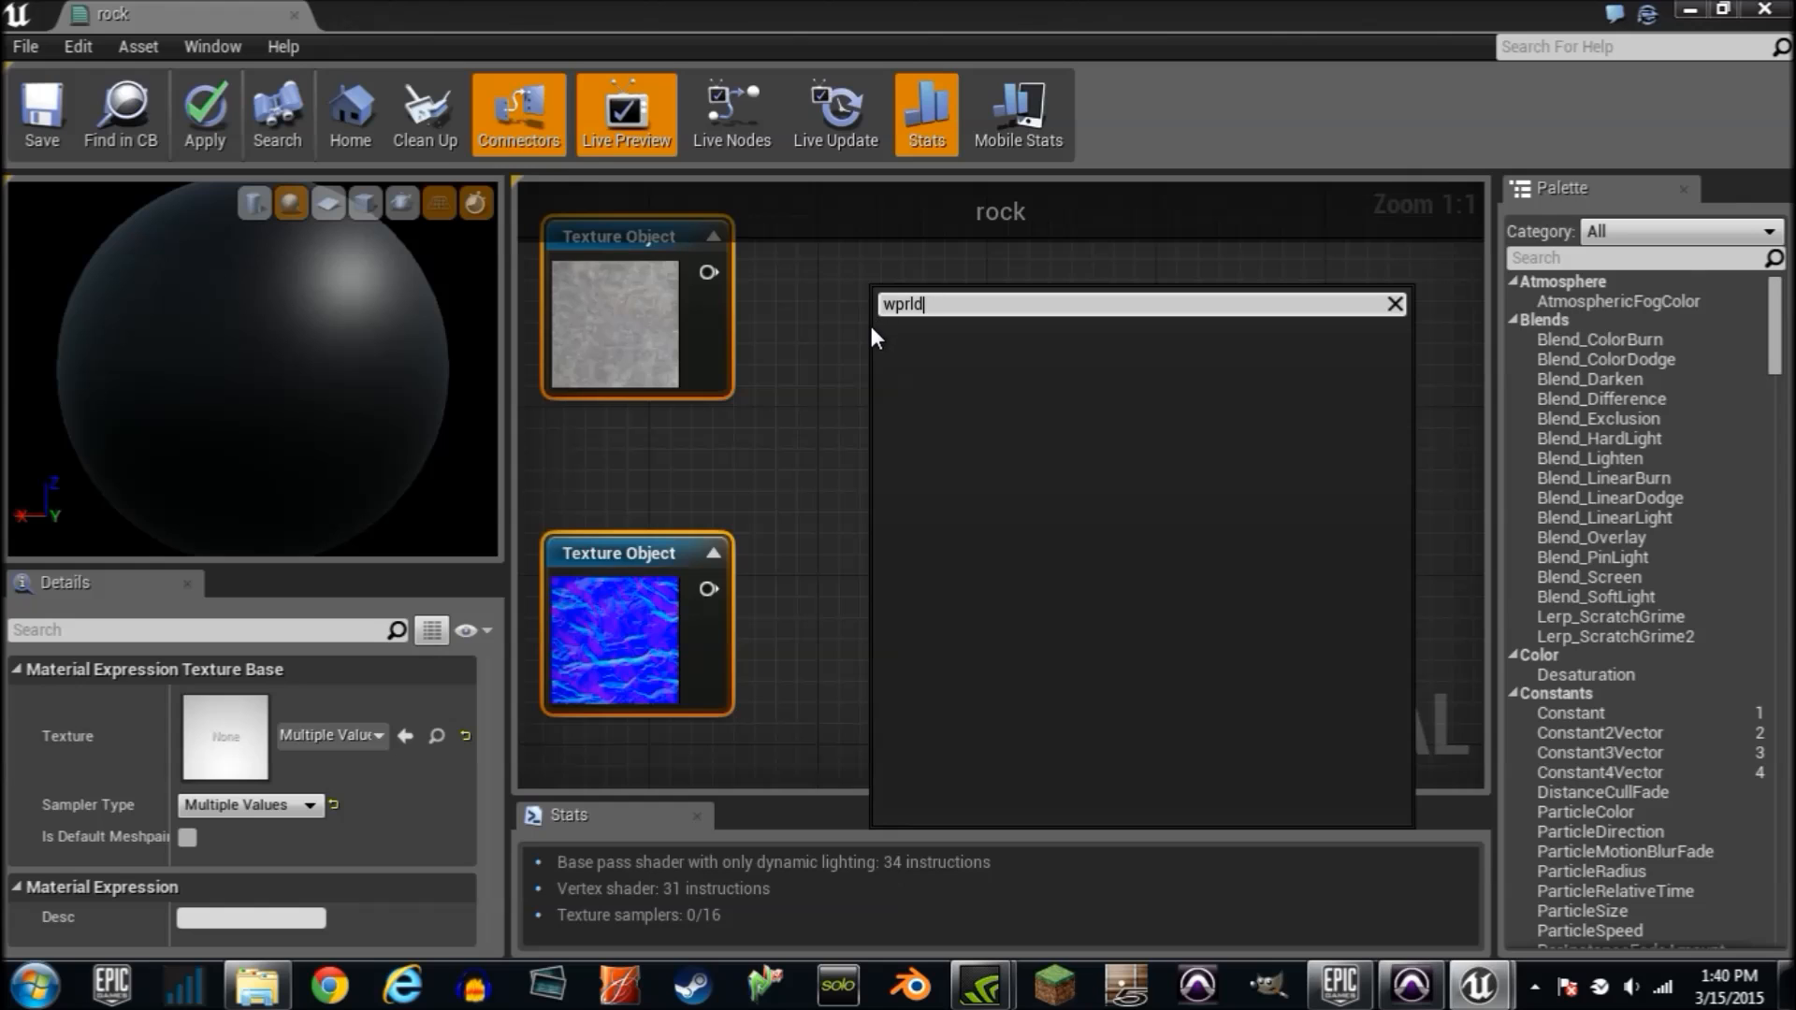
{"action": "type", "text": "world"}
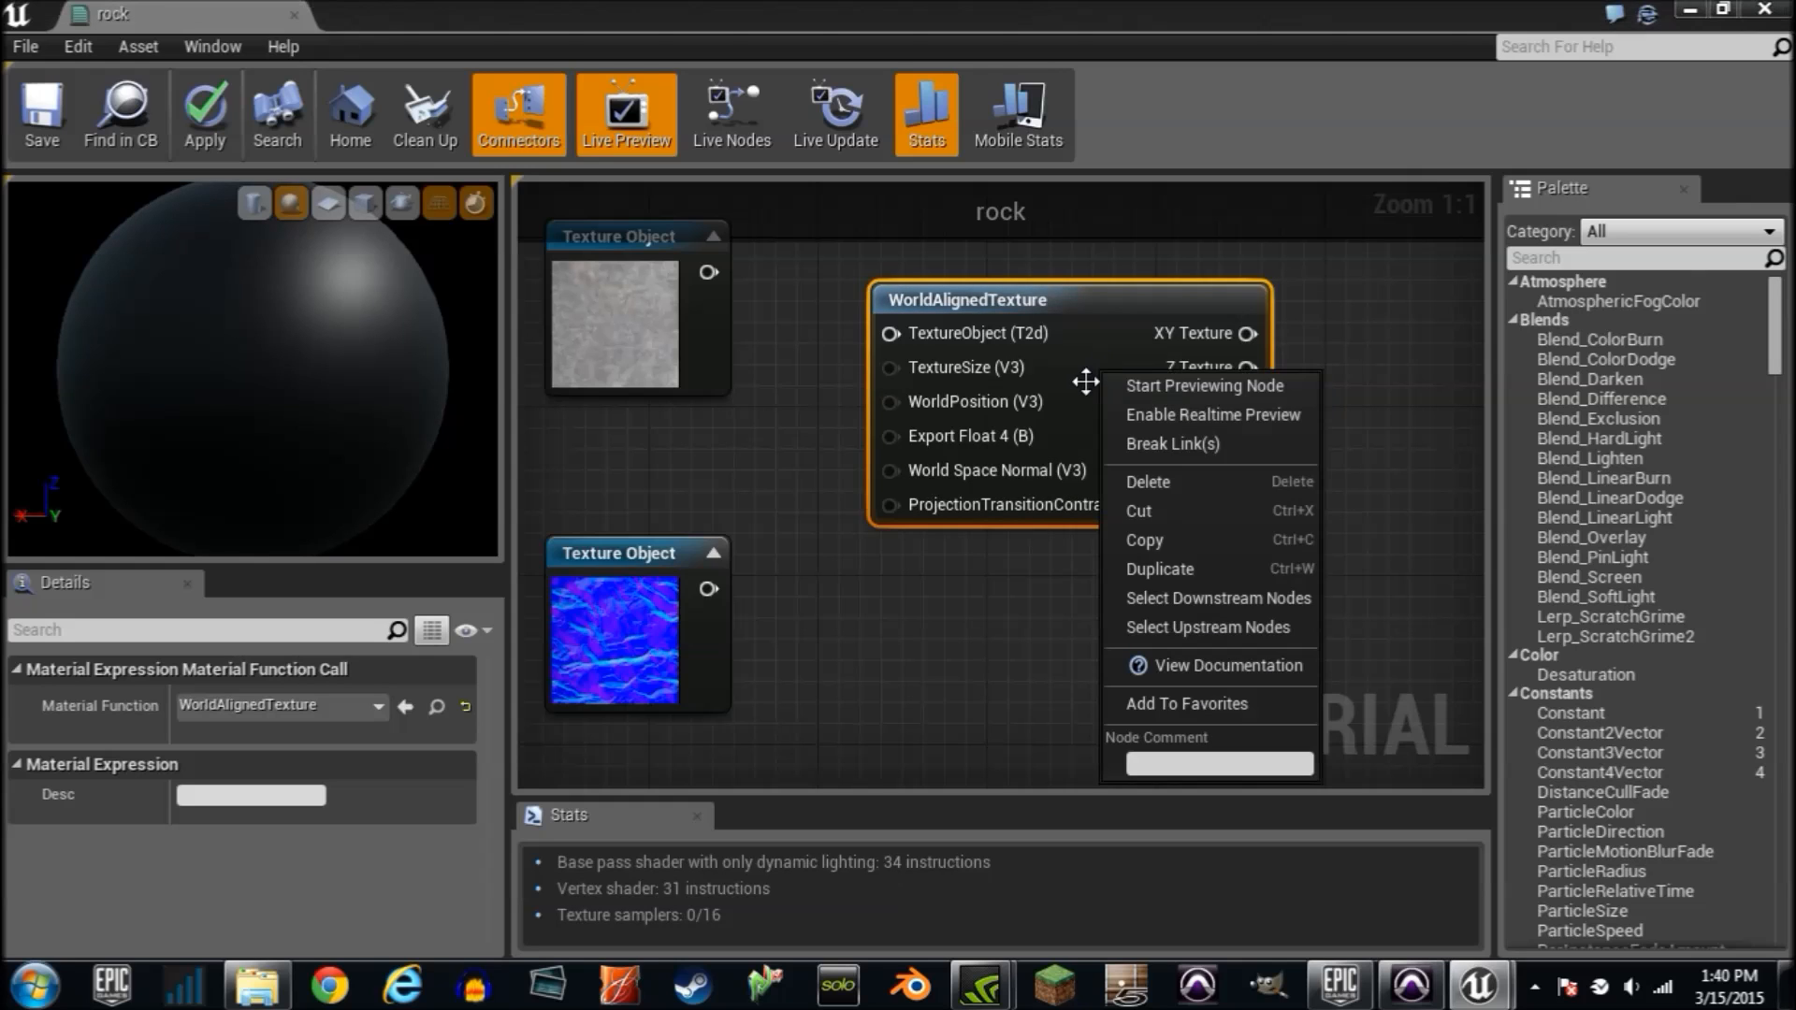
Step: Duplicate the WorldAlignedTexture node and wire up the normal map texture object
{"action": "left_click", "coordinate": [1158, 568]}
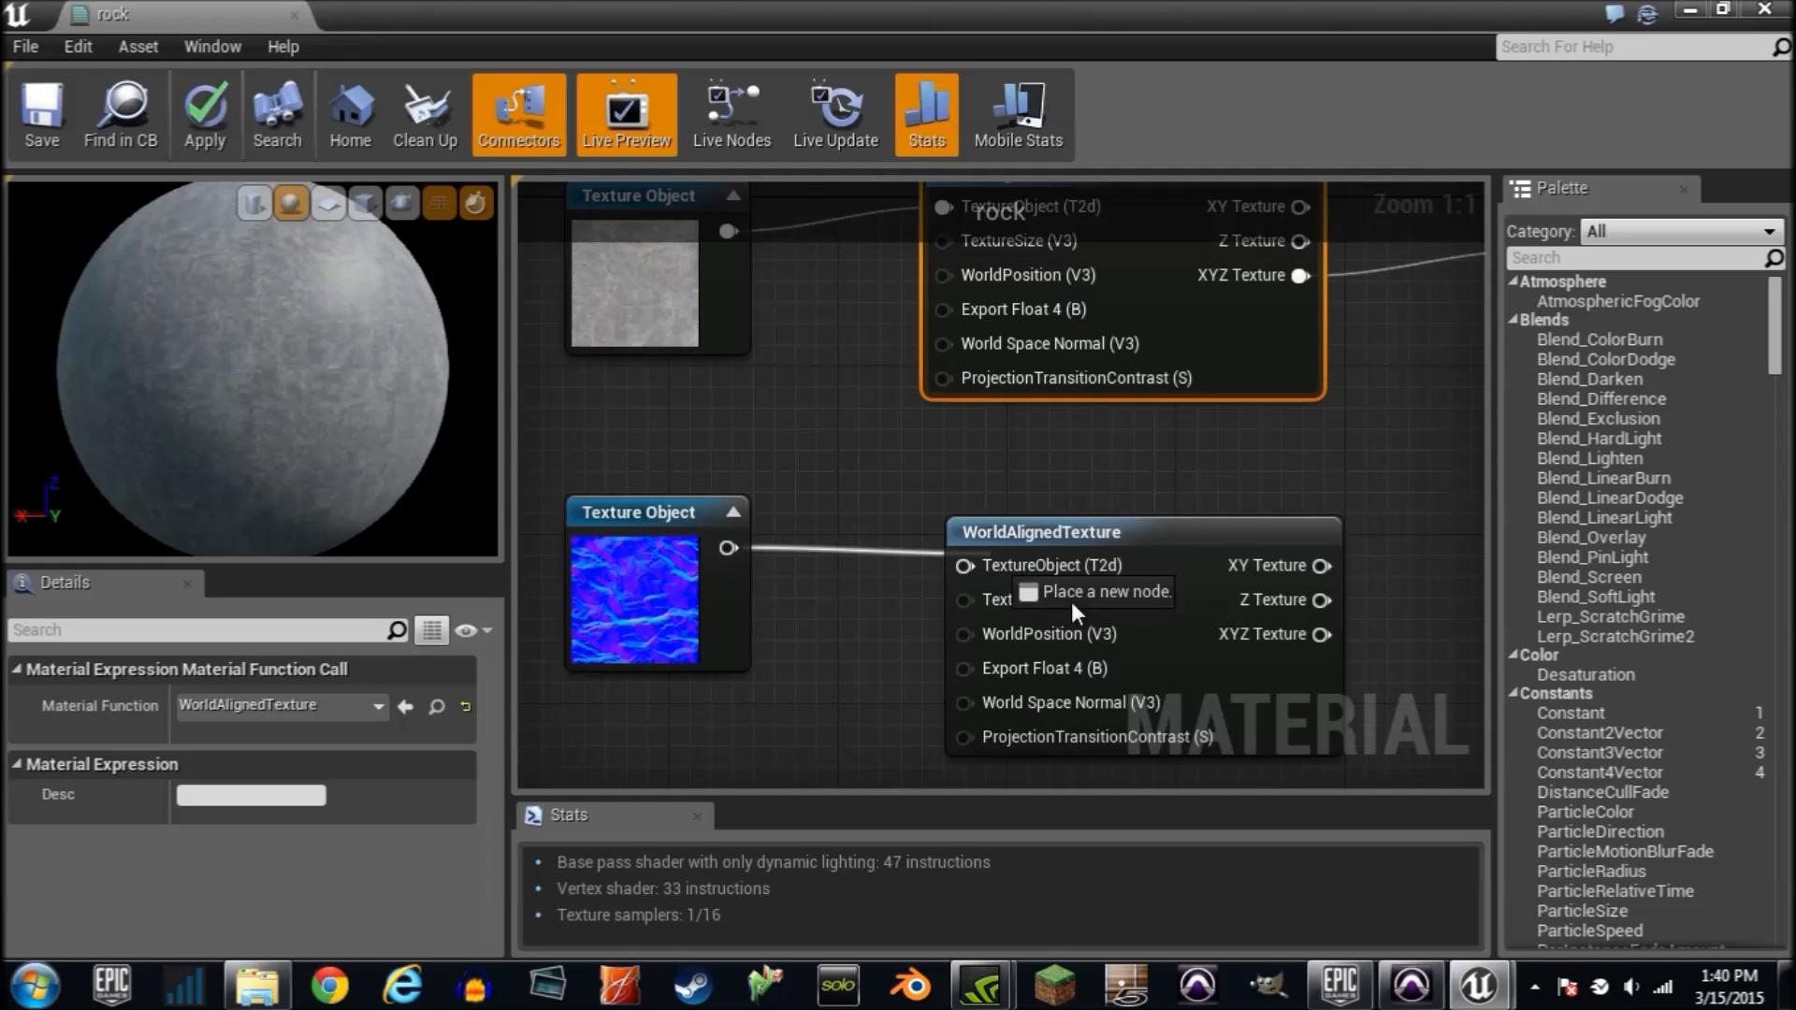
{"action": "left_click", "coordinate": [856, 636]}
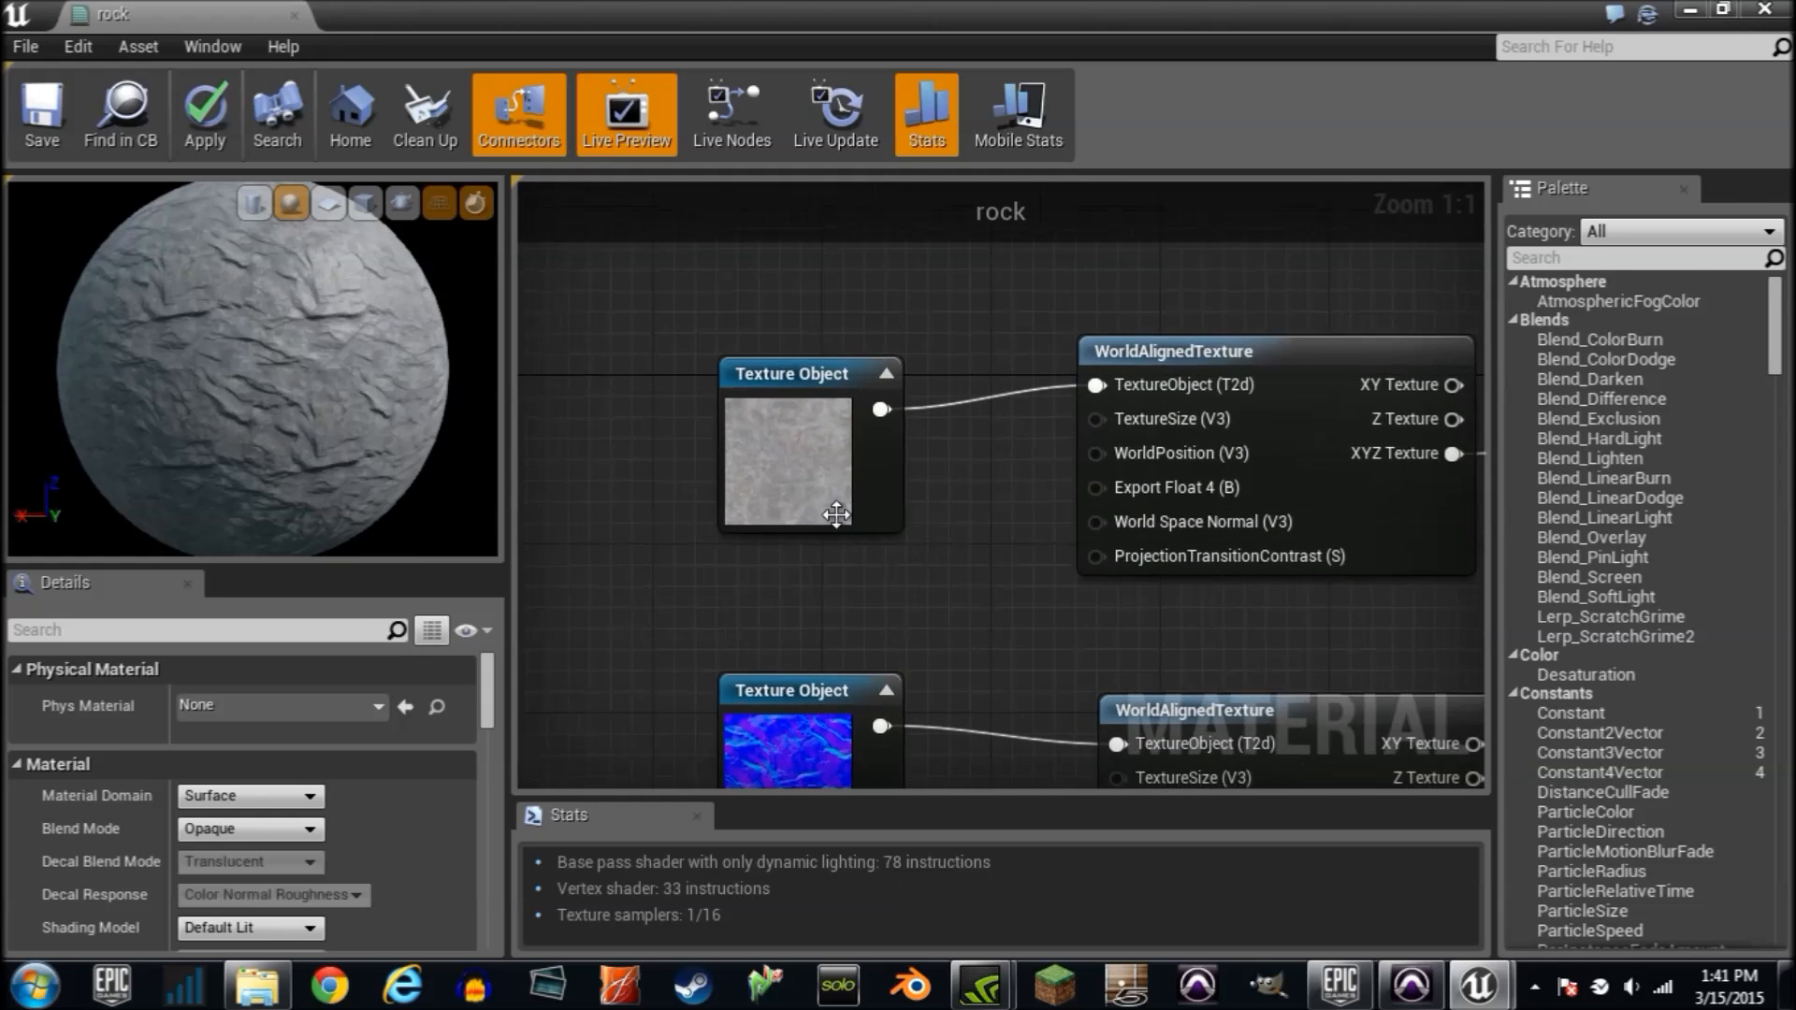
{"action": "left_click", "coordinate": [787, 750]}
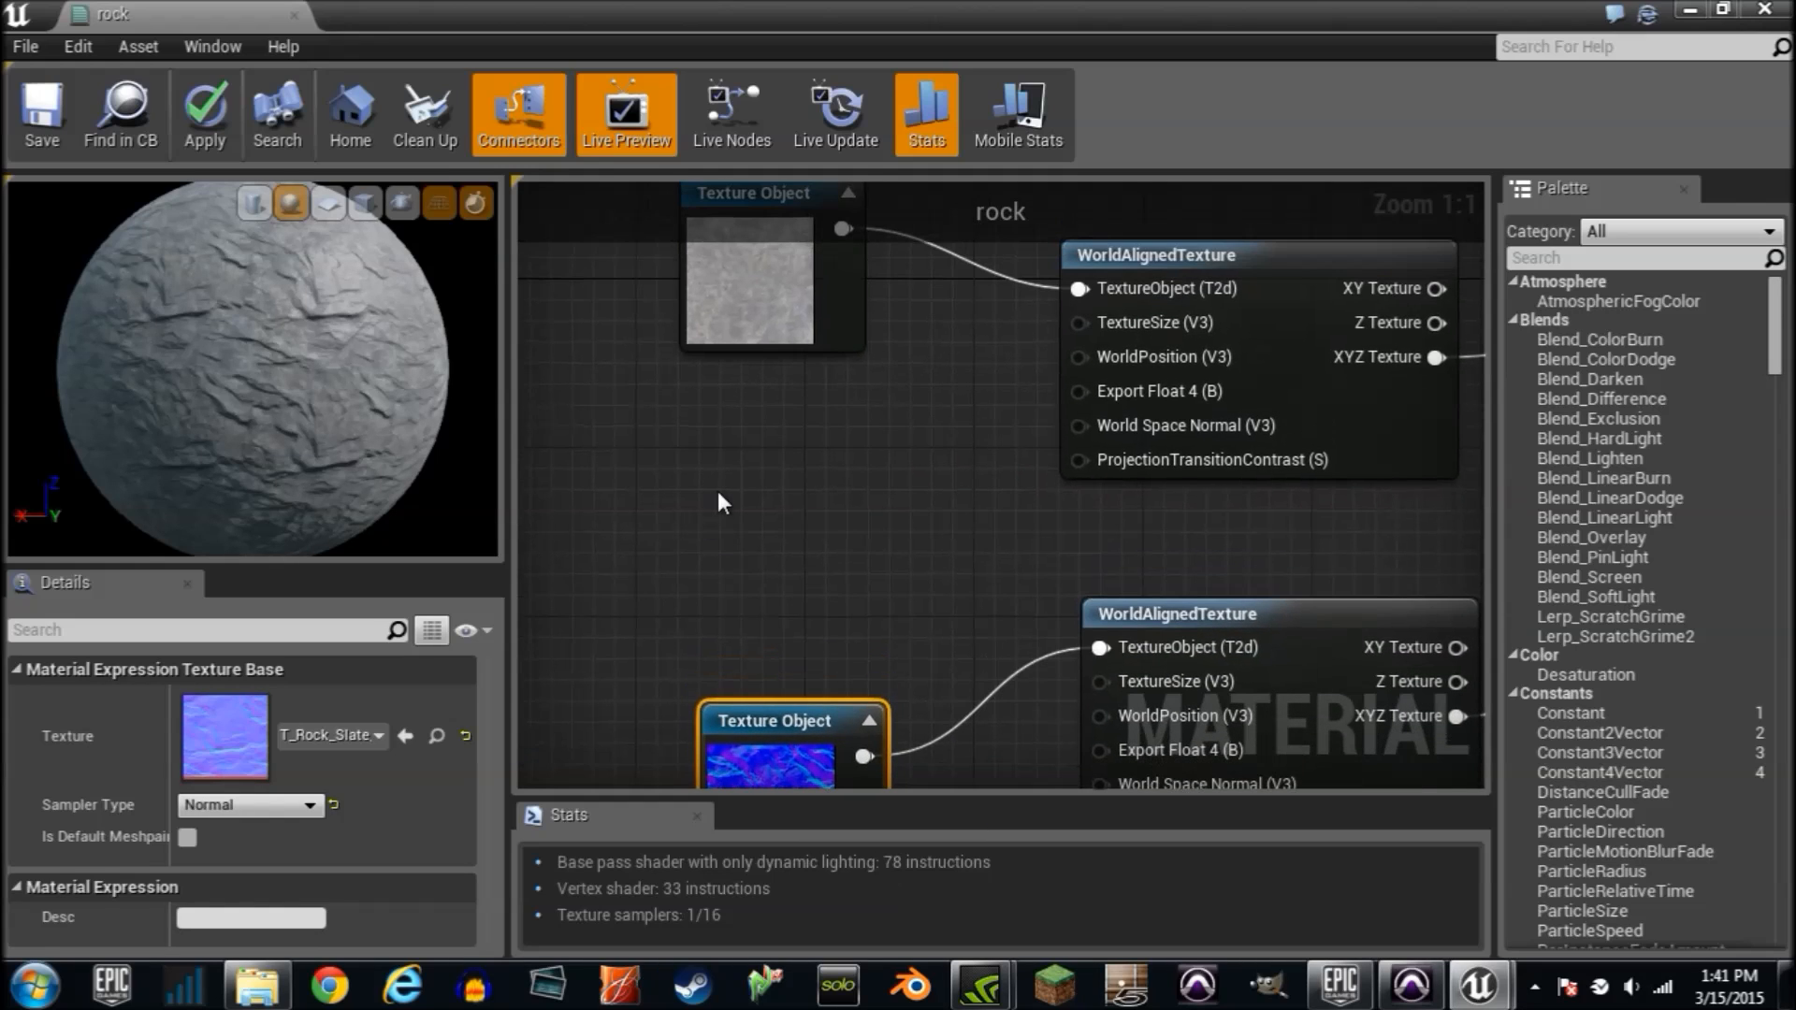
{"action": "mouse_move", "coordinate": [732, 475]}
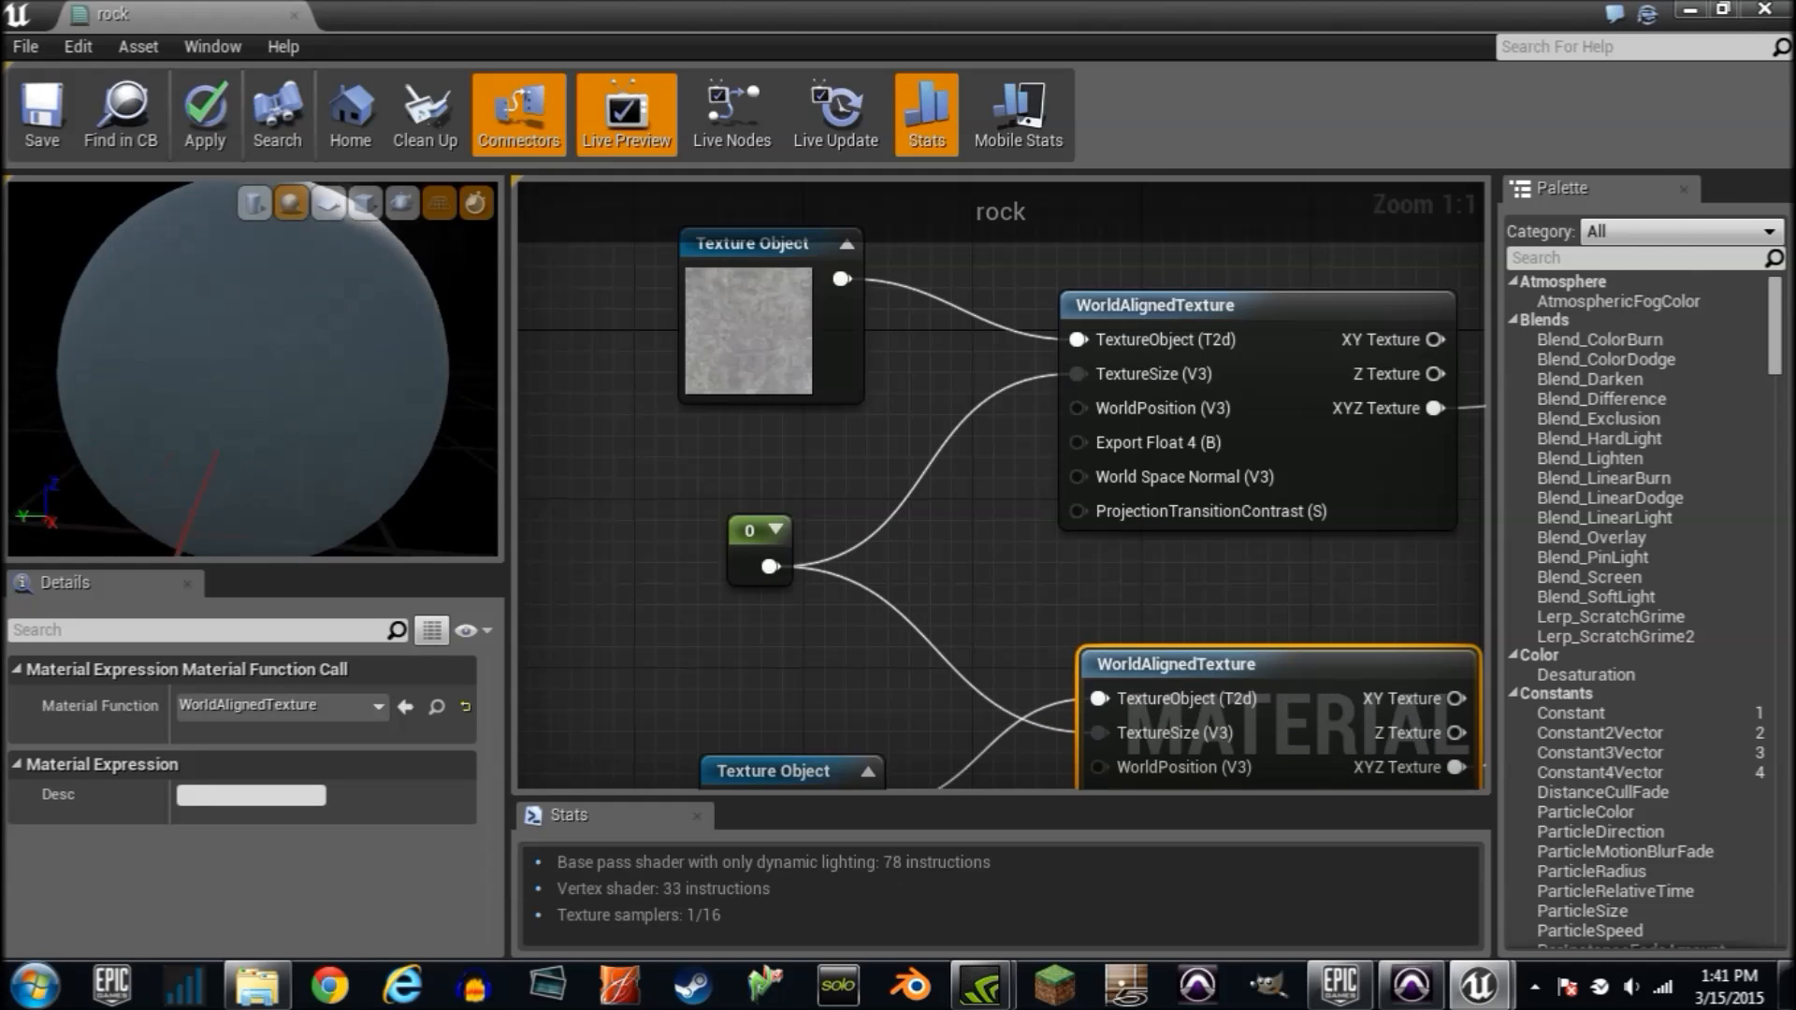
Step: Give the texture-size constant a value of 1024 and zoom out the graph
{"action": "left_click", "coordinate": [760, 550]}
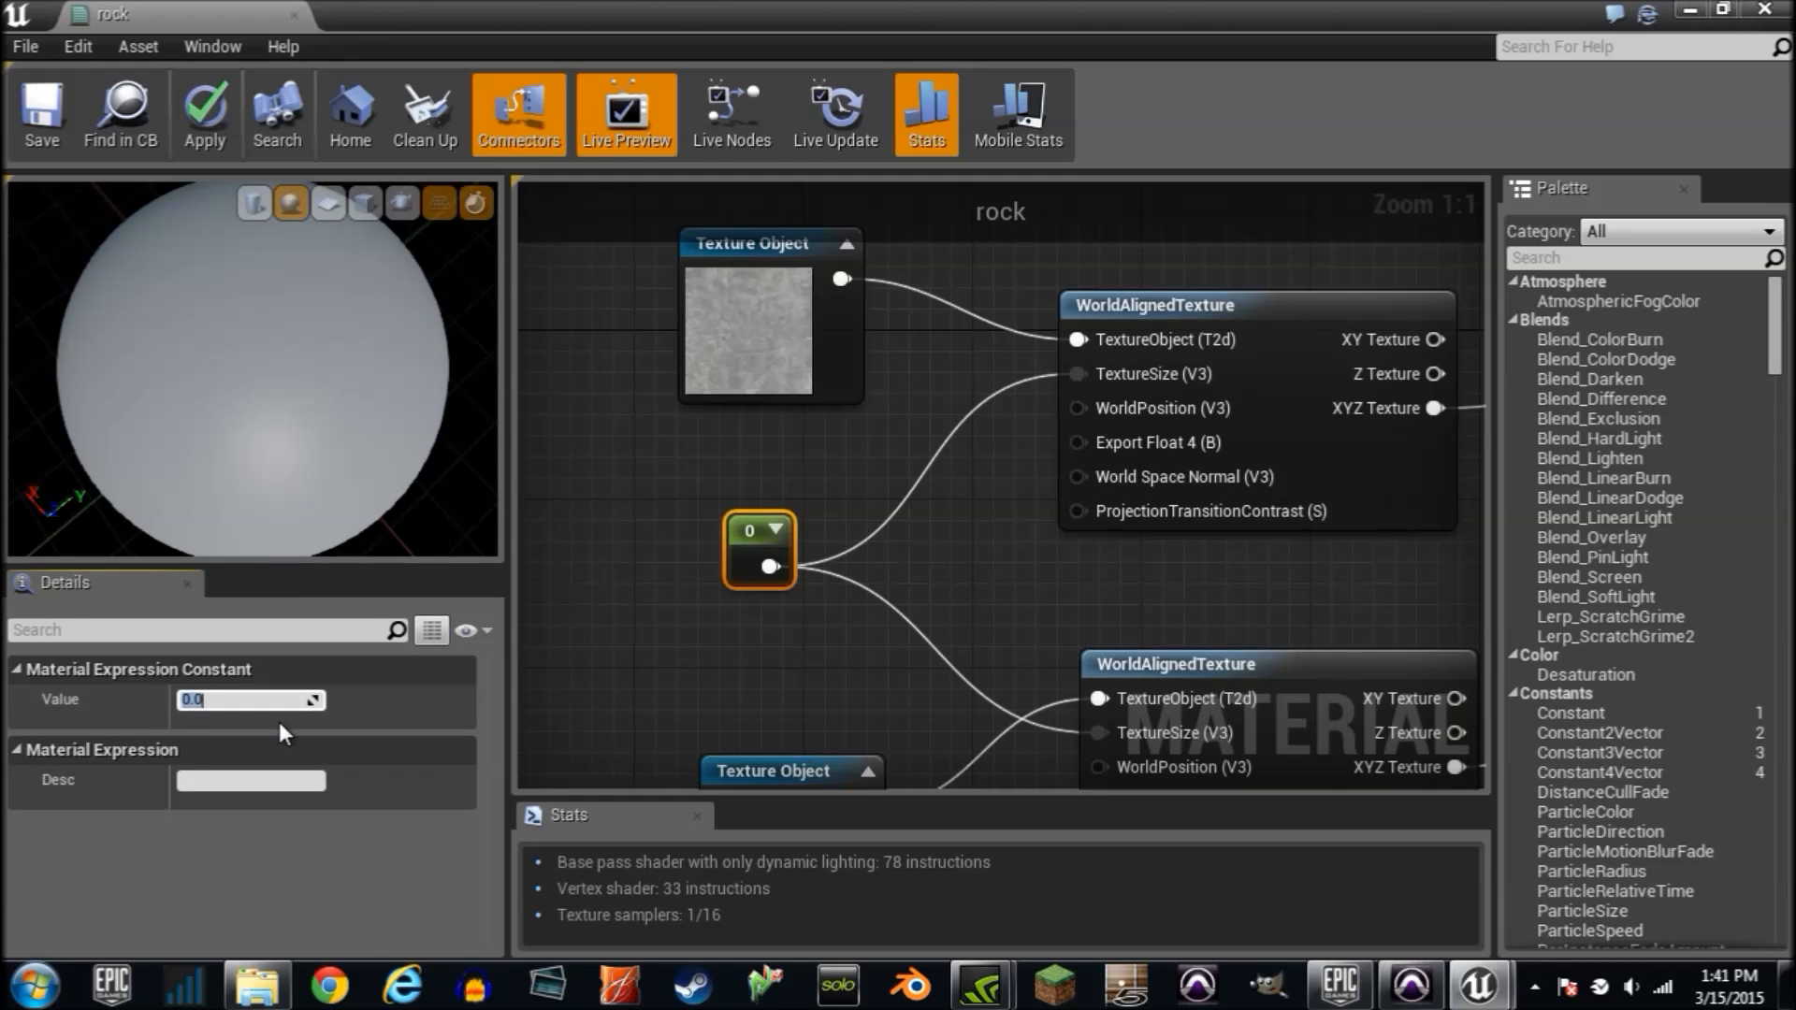
{"action": "type", "text": "1024"}
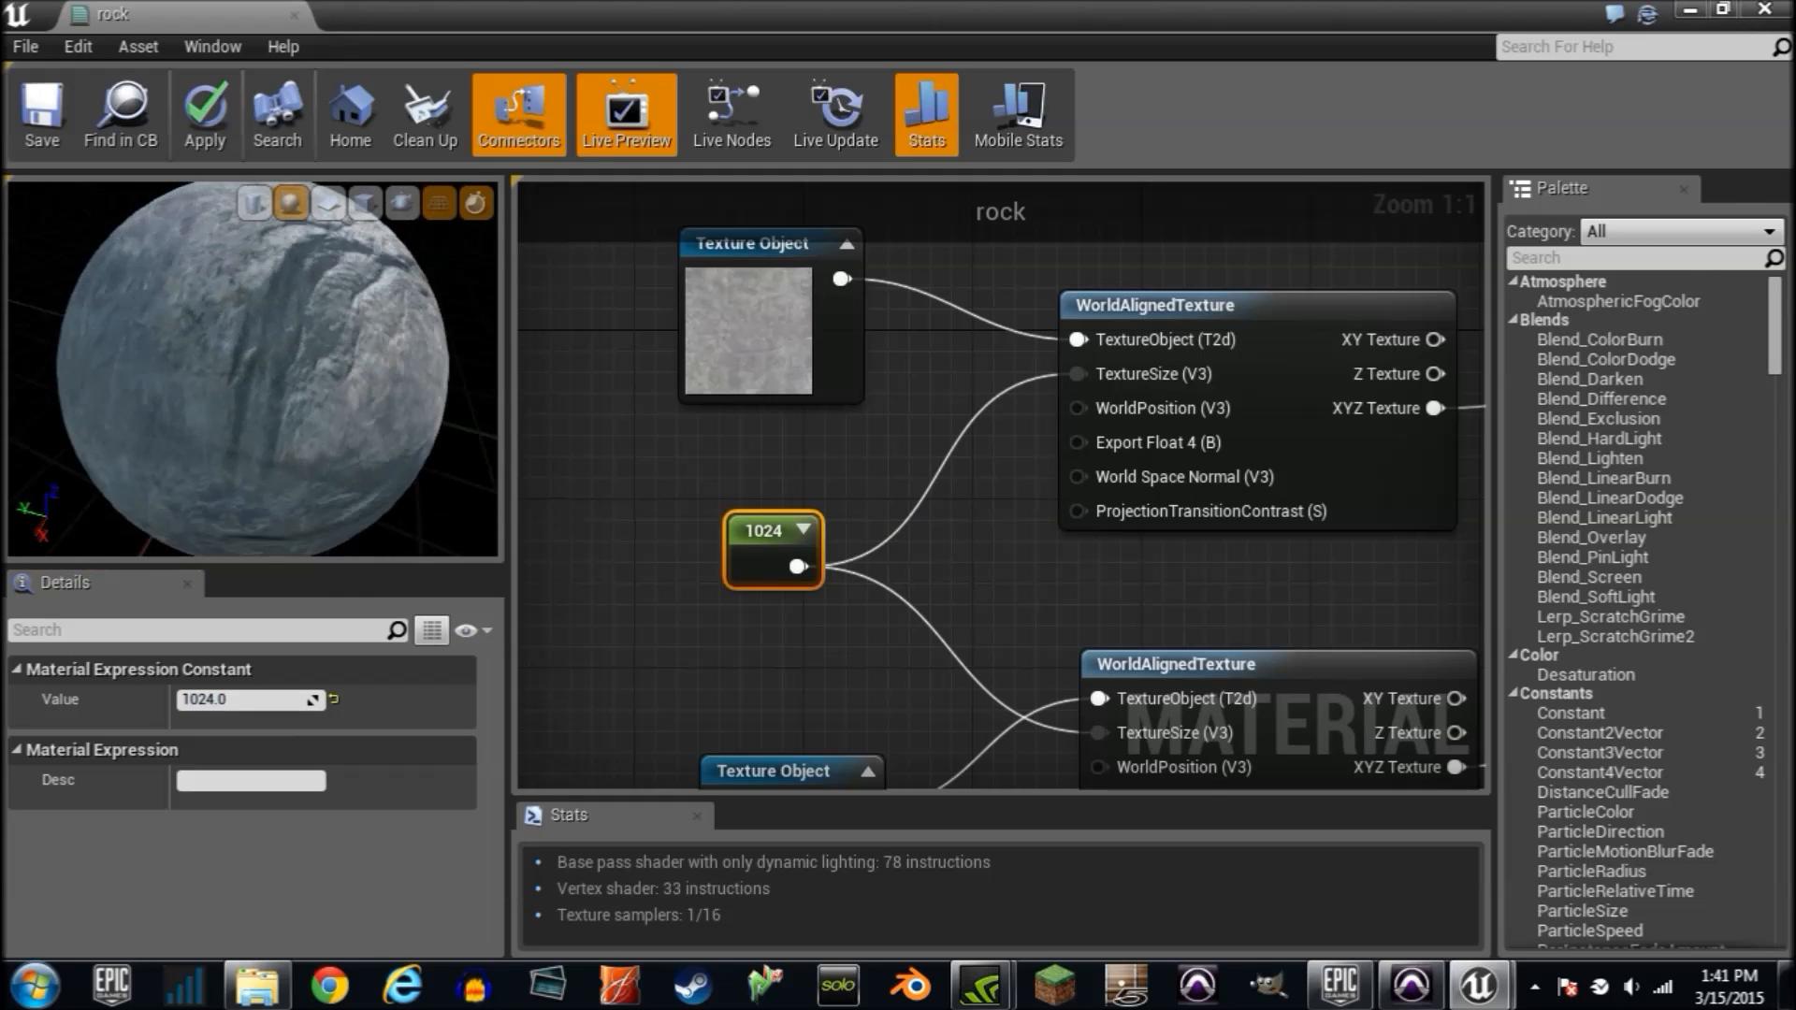
{"action": "scroll", "scroll_direction": "down", "scroll_amount": 3}
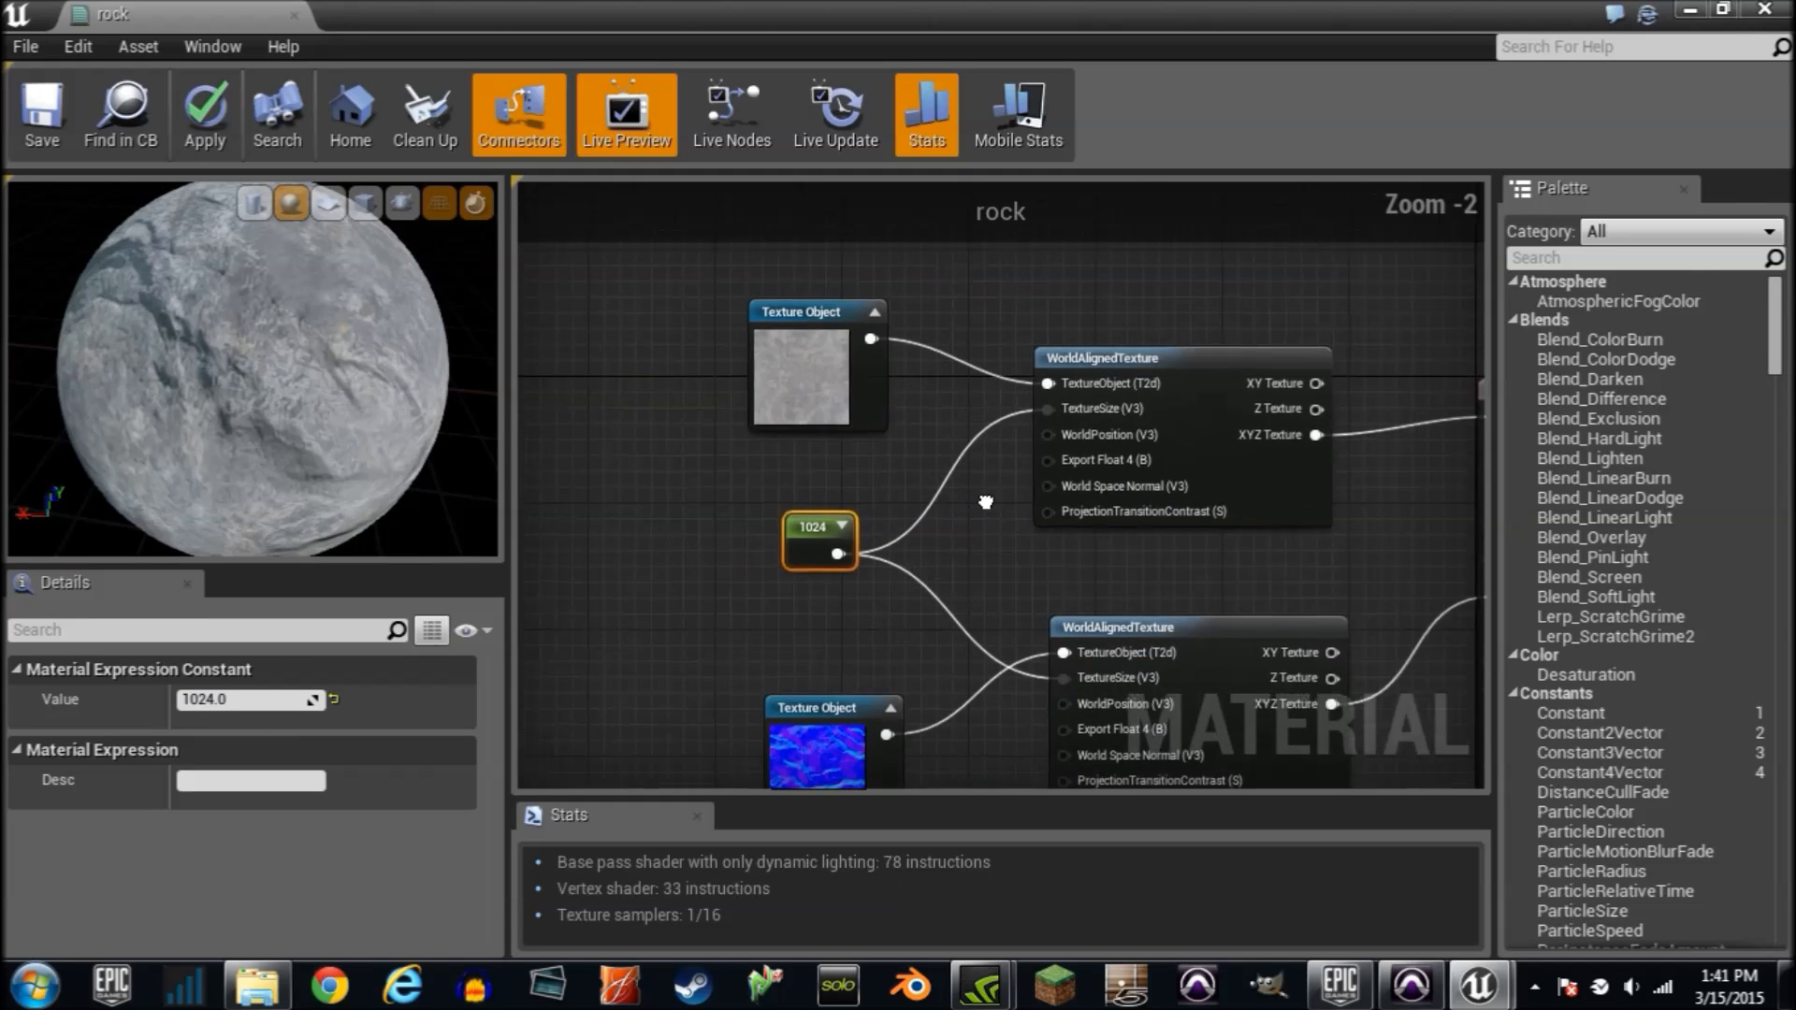
{"action": "scroll", "scroll_direction": "down", "scroll_amount": 3}
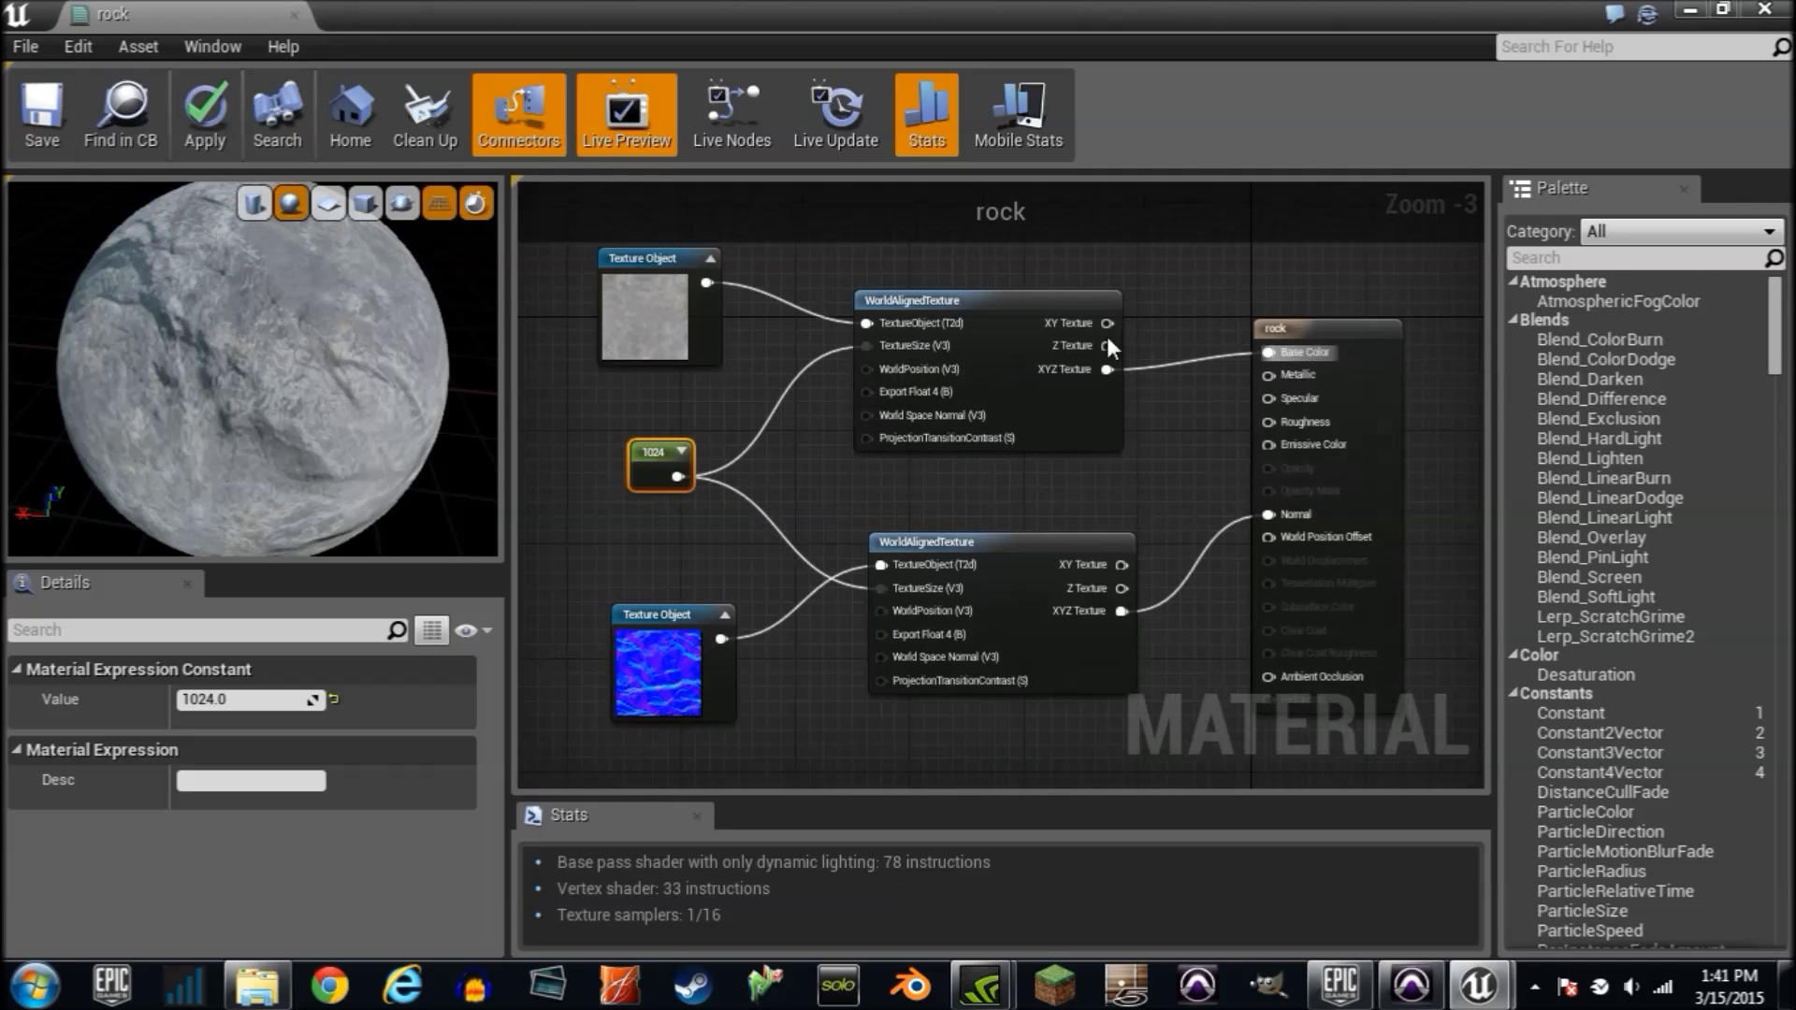
{"action": "mouse_move", "coordinate": [41, 114]}
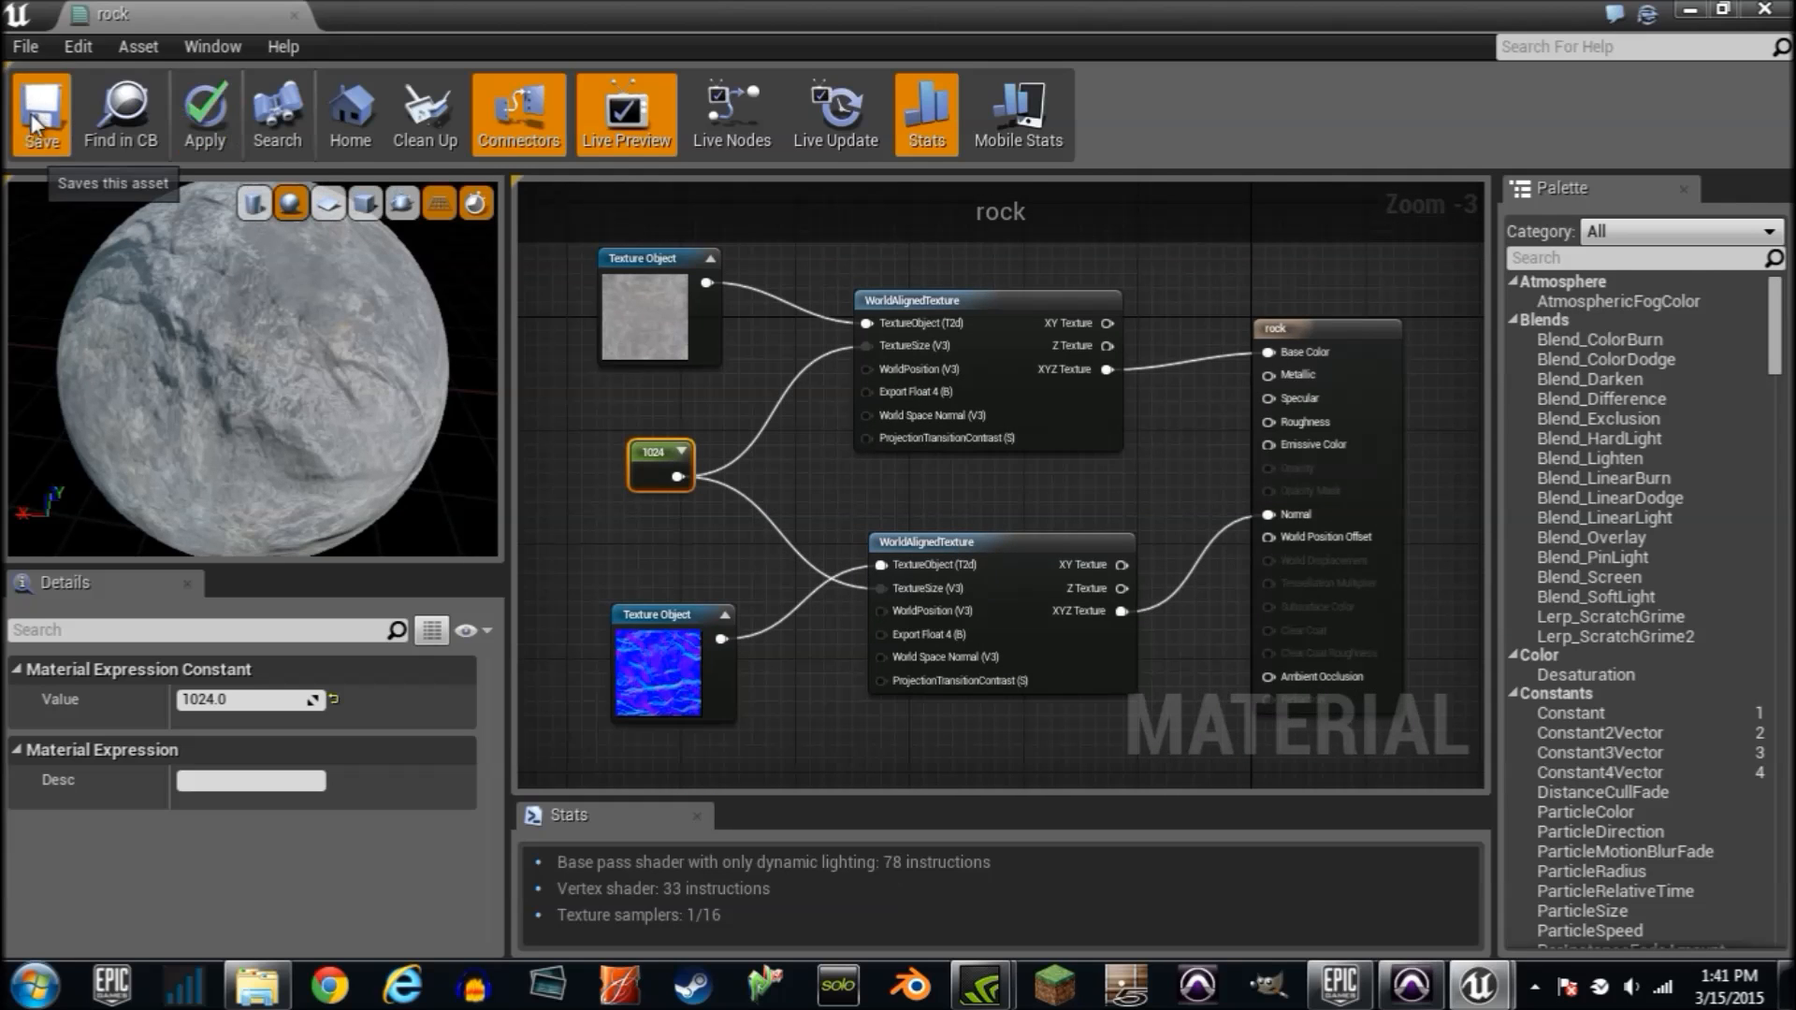
Step: Save the finished rock material and scroll to the rock's Scale setting
{"action": "left_click", "coordinate": [41, 113]}
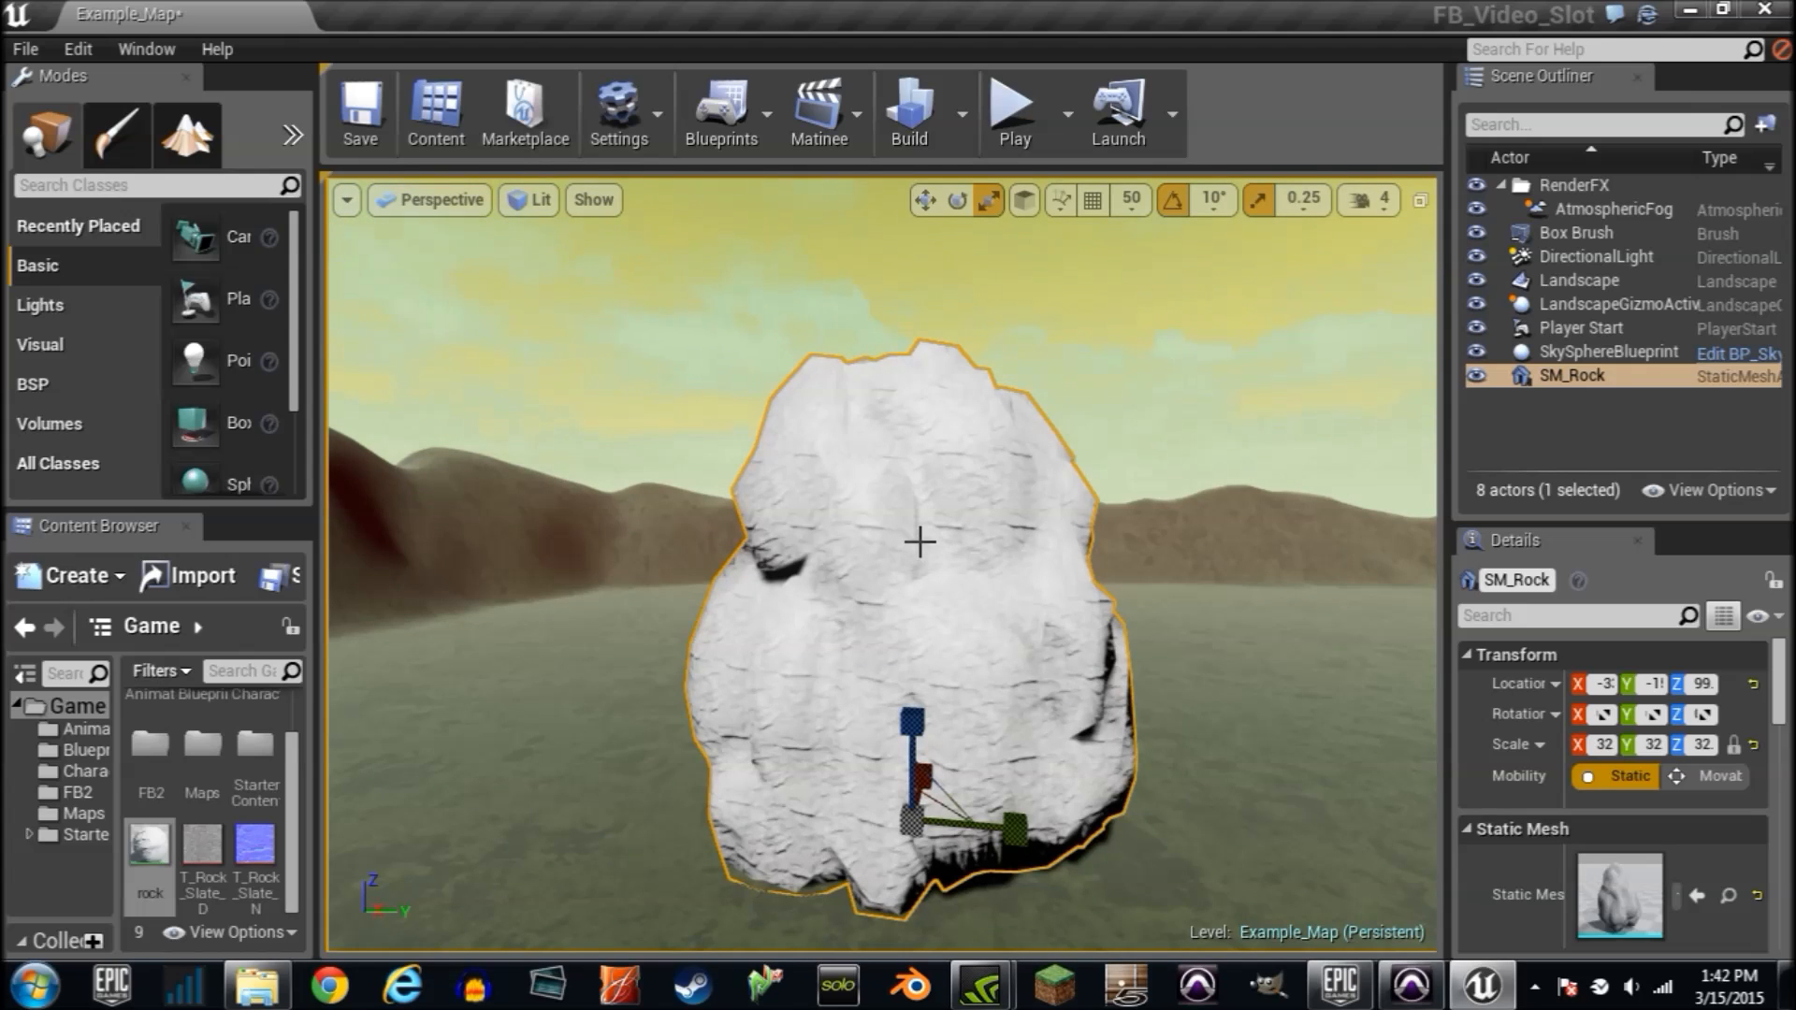
{"action": "scroll", "scroll_direction": "down", "scroll_amount": 3}
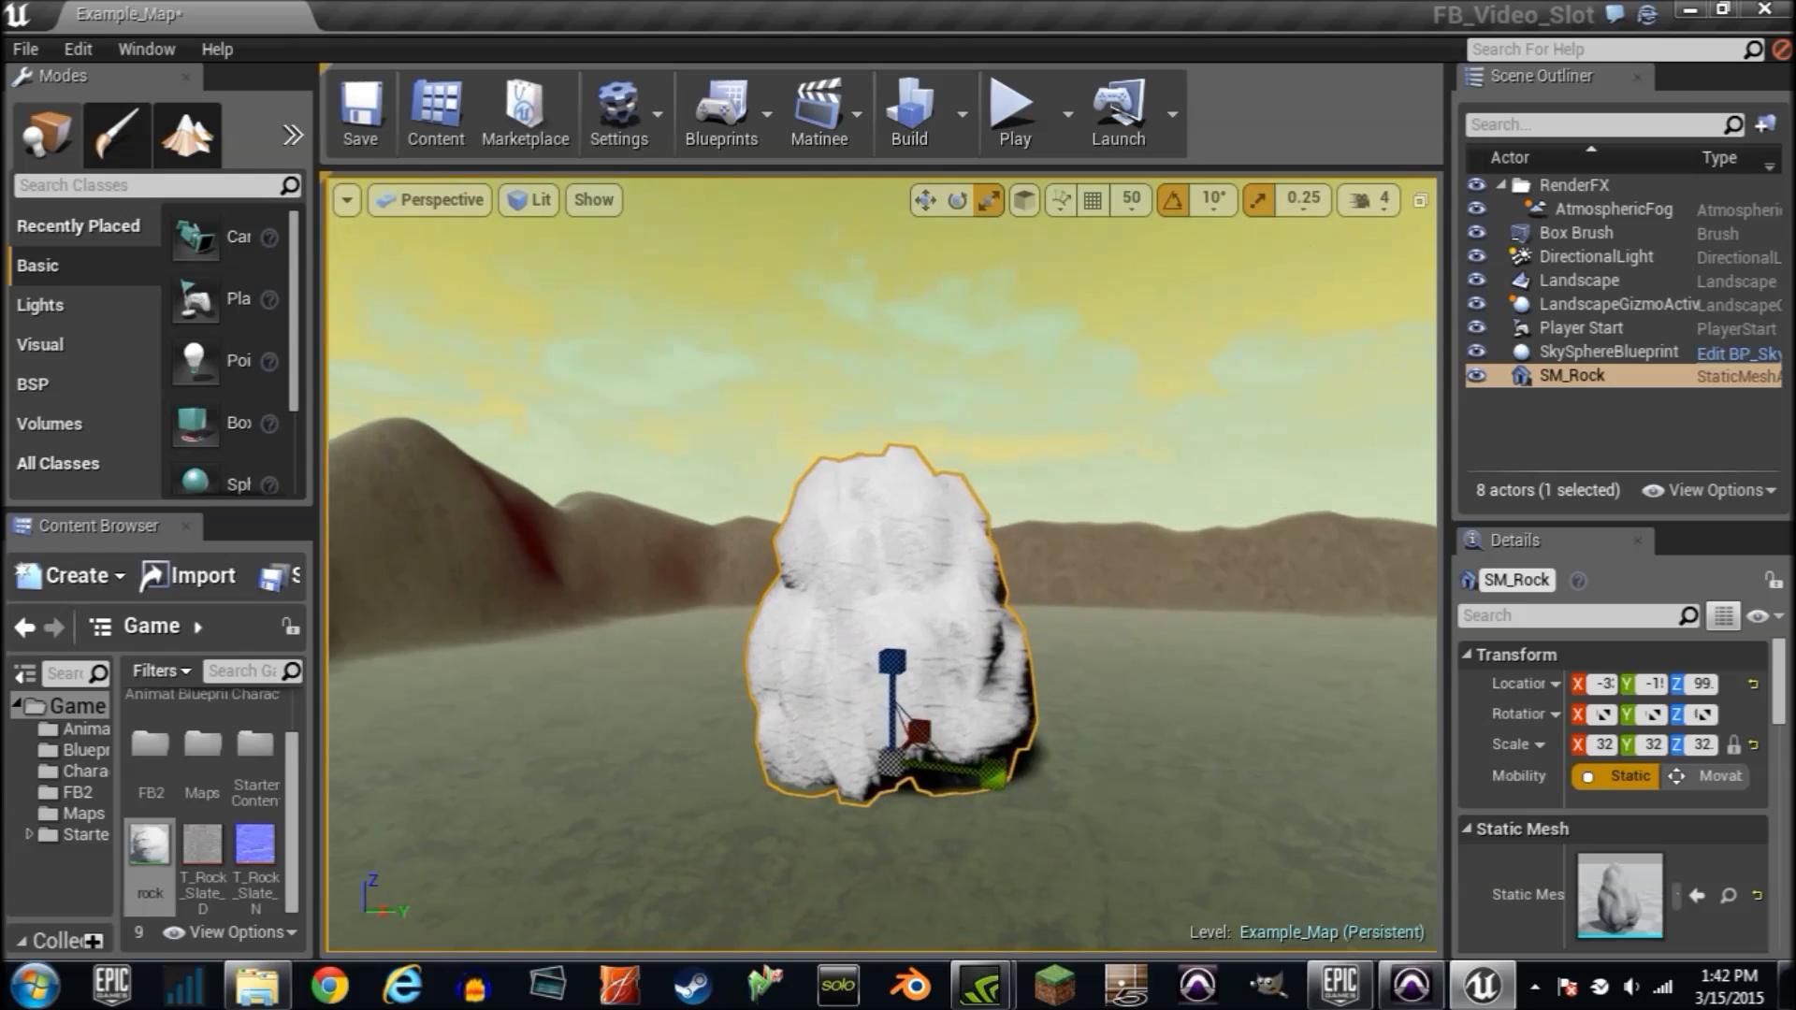